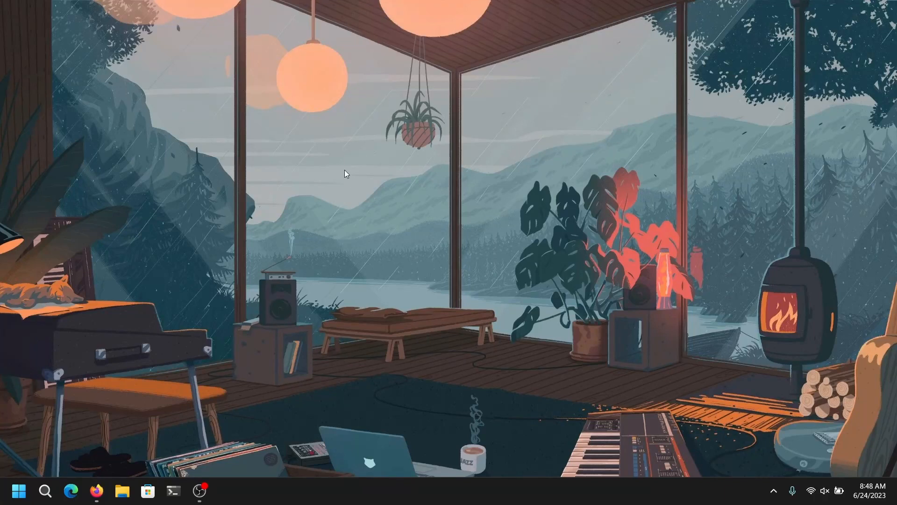
pyautogui.moveTo(362, 160)
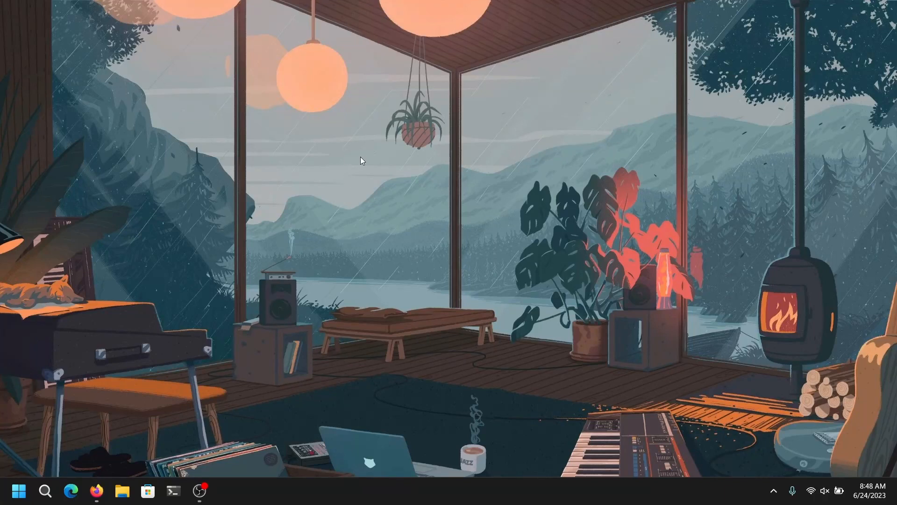
pyautogui.moveTo(178, 317)
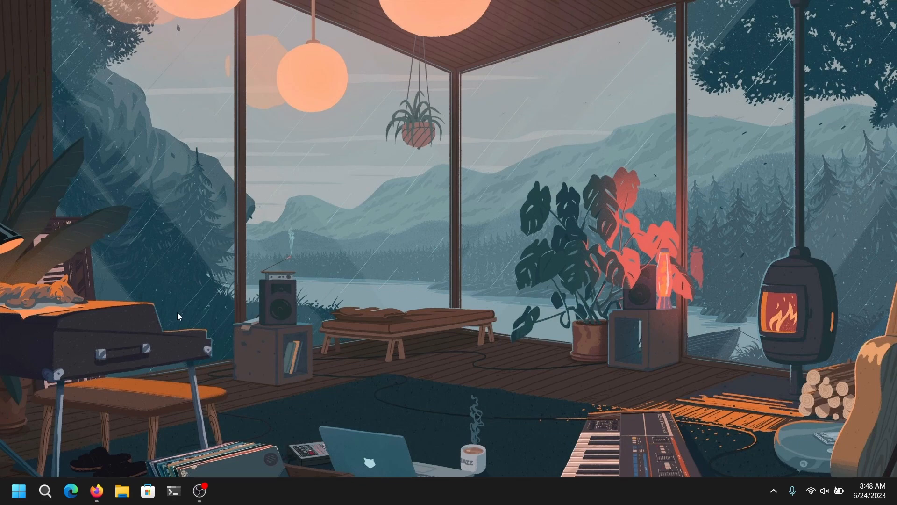
pyautogui.moveTo(96, 491)
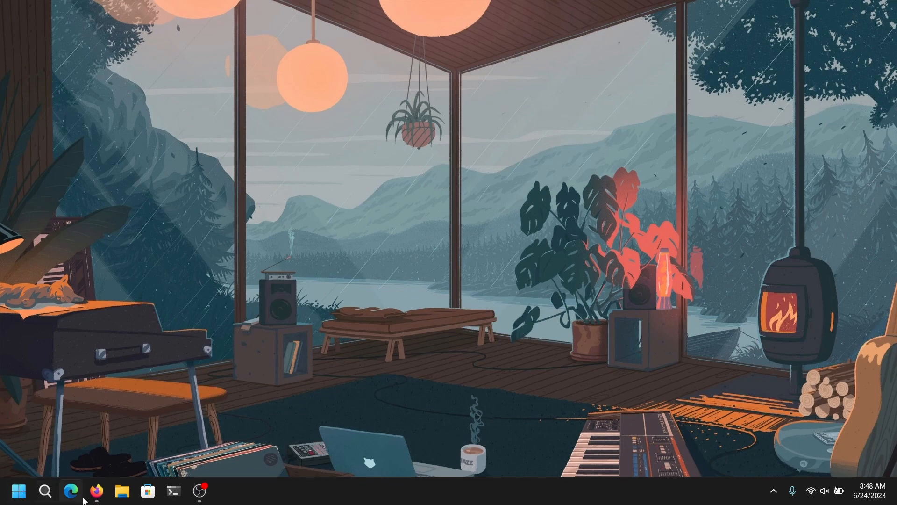
# Step: Set the elementary OS custom price to 0 and move on to the Rufus download page
pyautogui.click(96, 490)
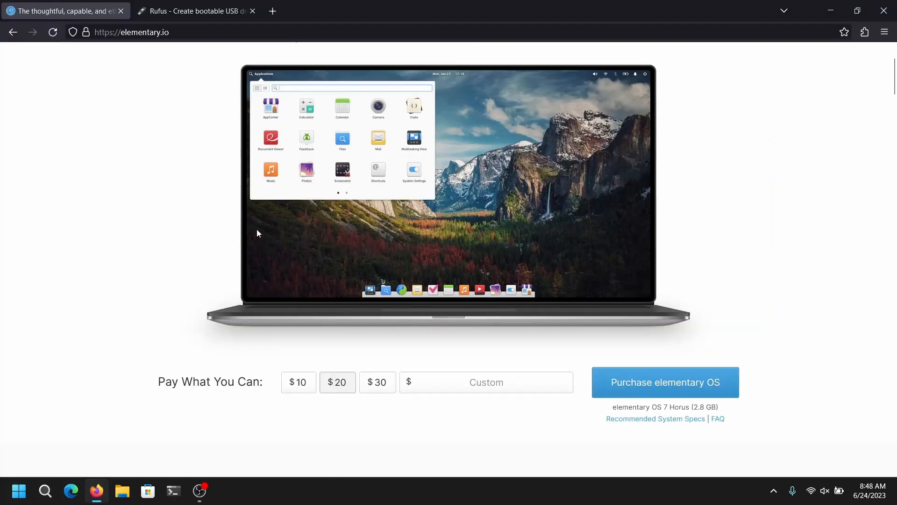
pyautogui.moveTo(409, 291)
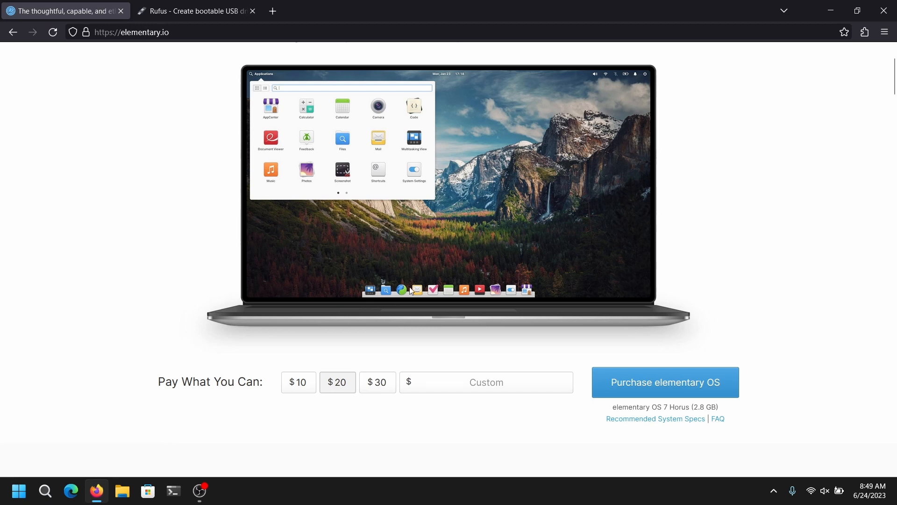
pyautogui.moveTo(525, 390)
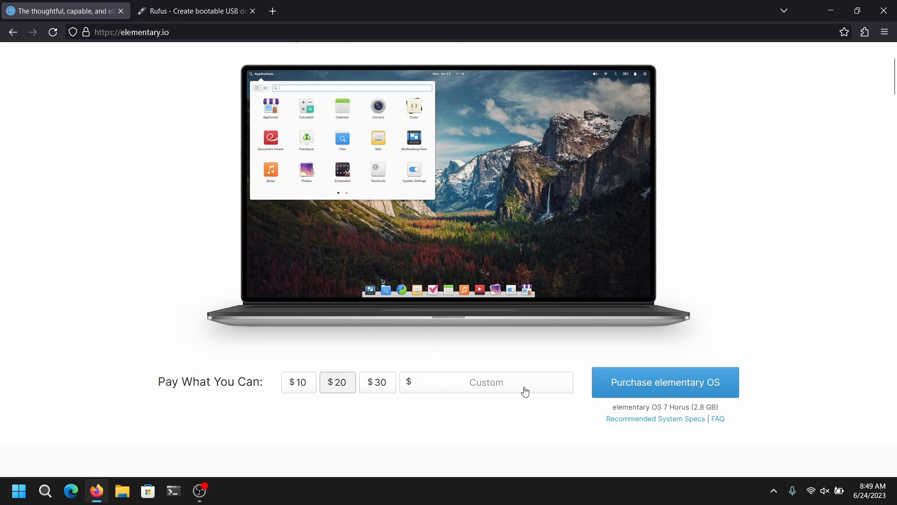
pyautogui.click(486, 382)
pyautogui.write('0')
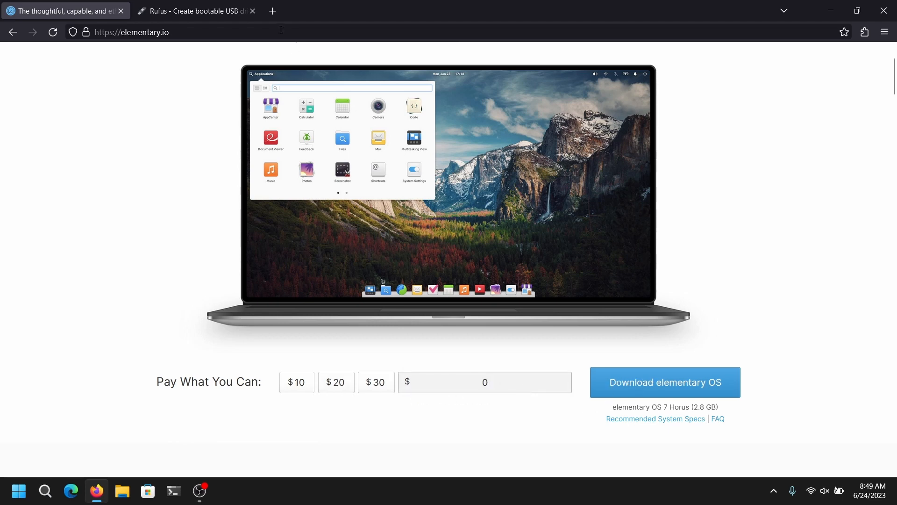
pyautogui.click(194, 11)
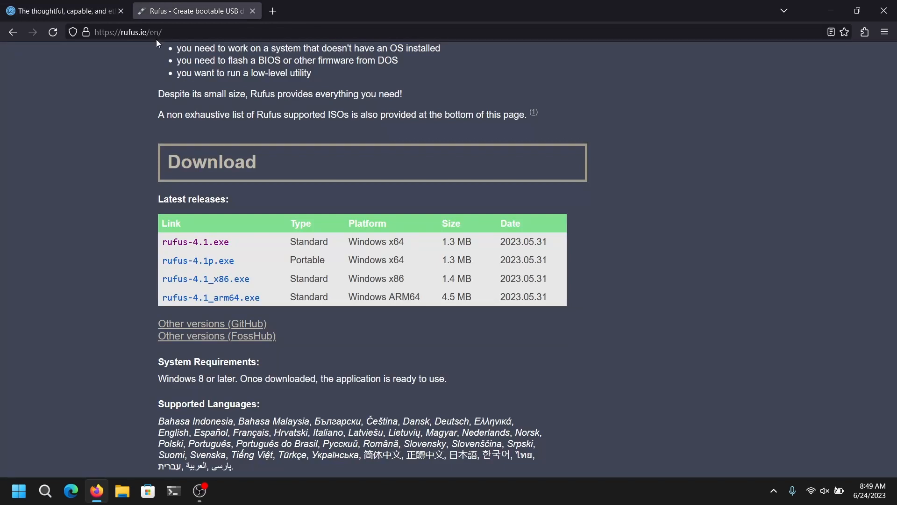
pyautogui.moveTo(215, 243)
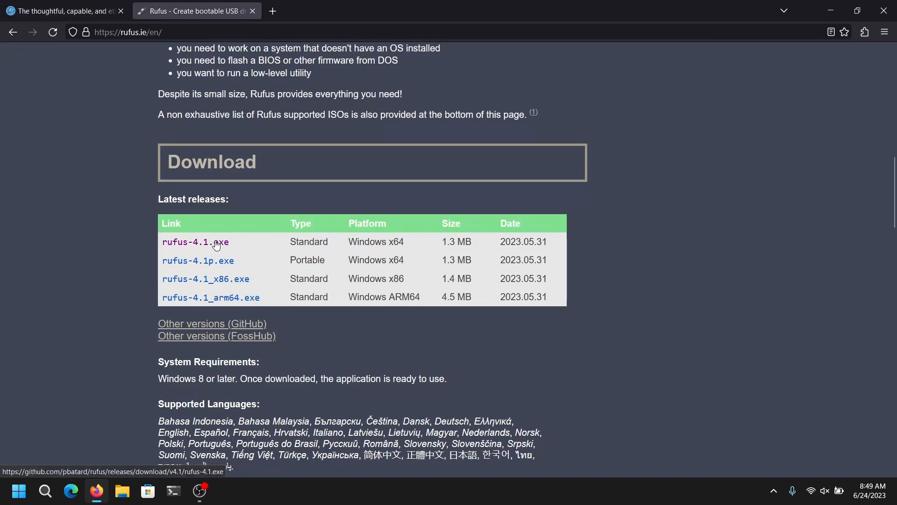
pyautogui.moveTo(800, 103)
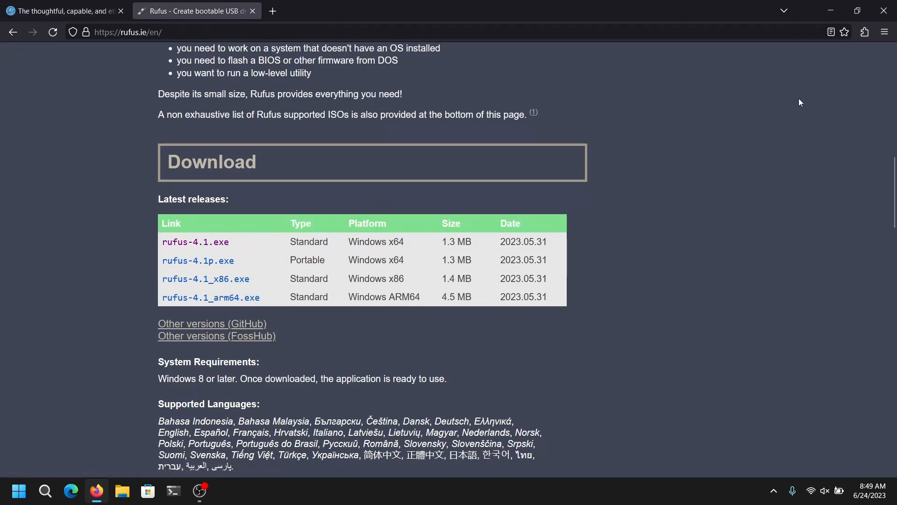
pyautogui.moveTo(883, 10)
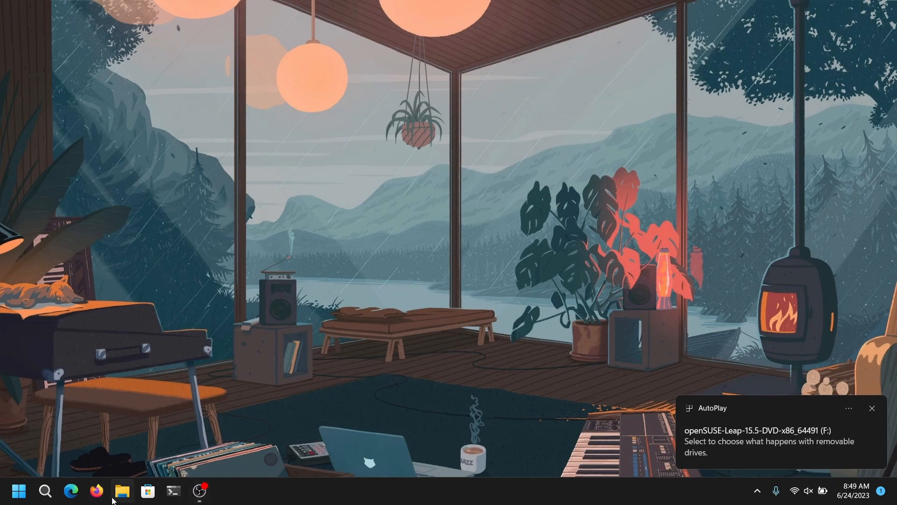
# Step: Launch rufus-4.1.exe from the Downloads folder in File Explorer
pyautogui.click(121, 491)
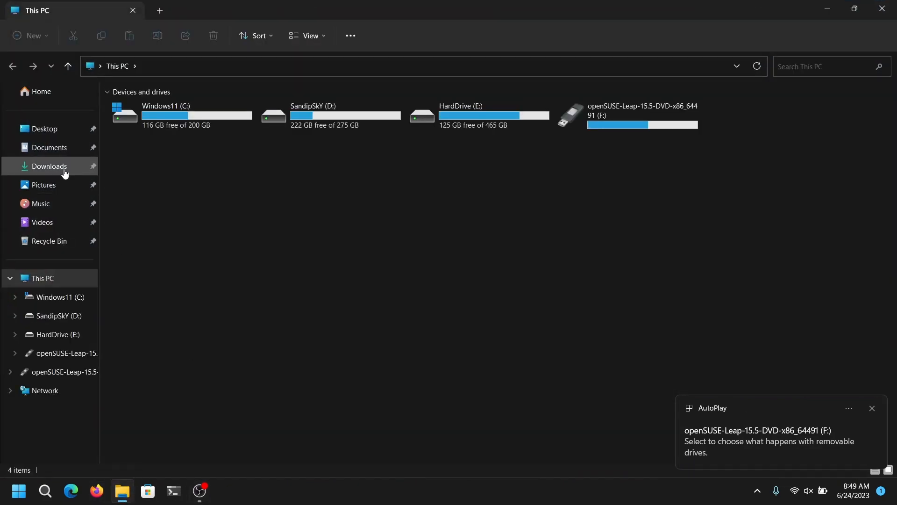
pyautogui.click(50, 167)
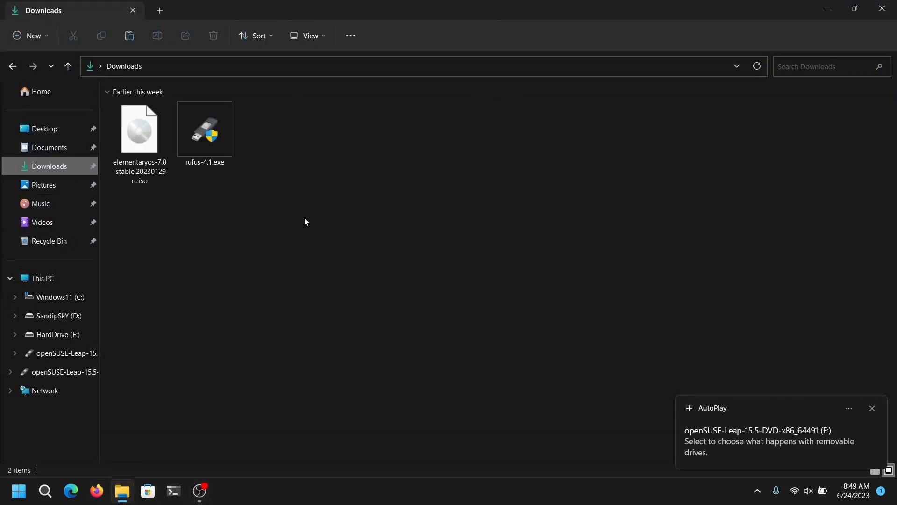
pyautogui.click(204, 129)
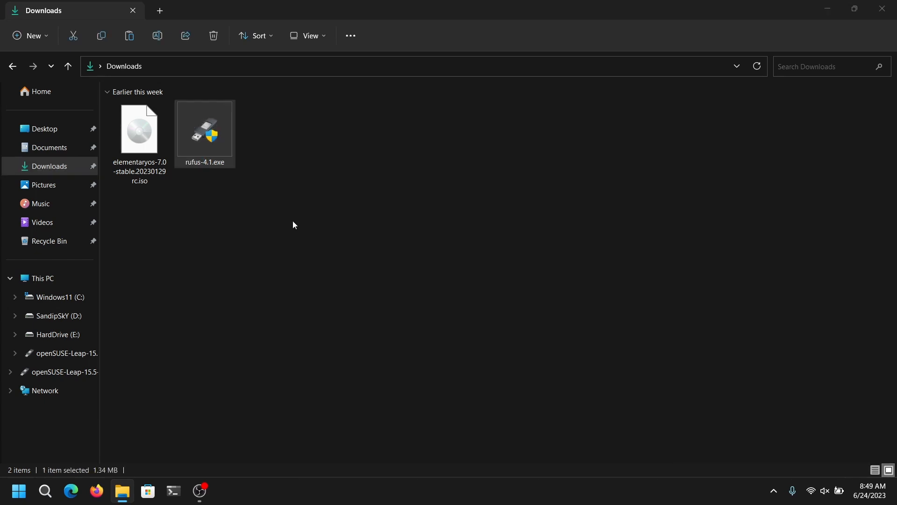
pyautogui.doubleClick(205, 129)
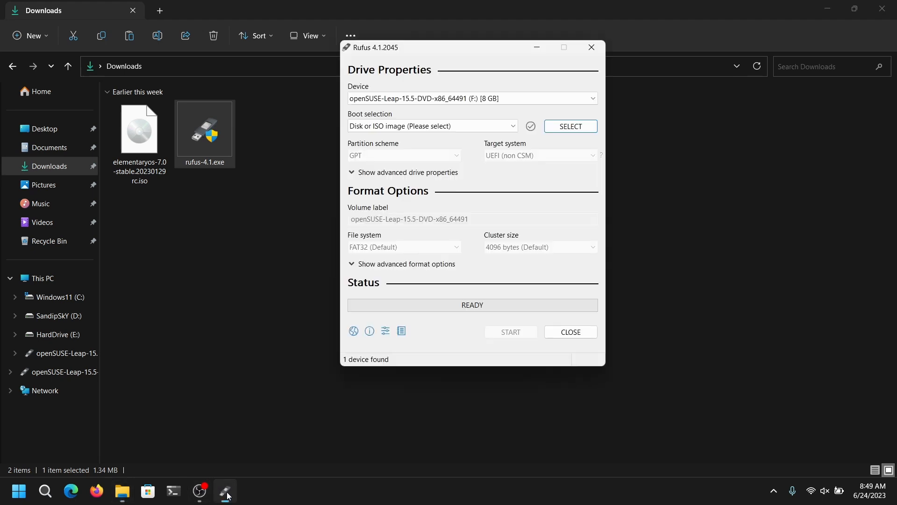
pyautogui.moveTo(570, 126)
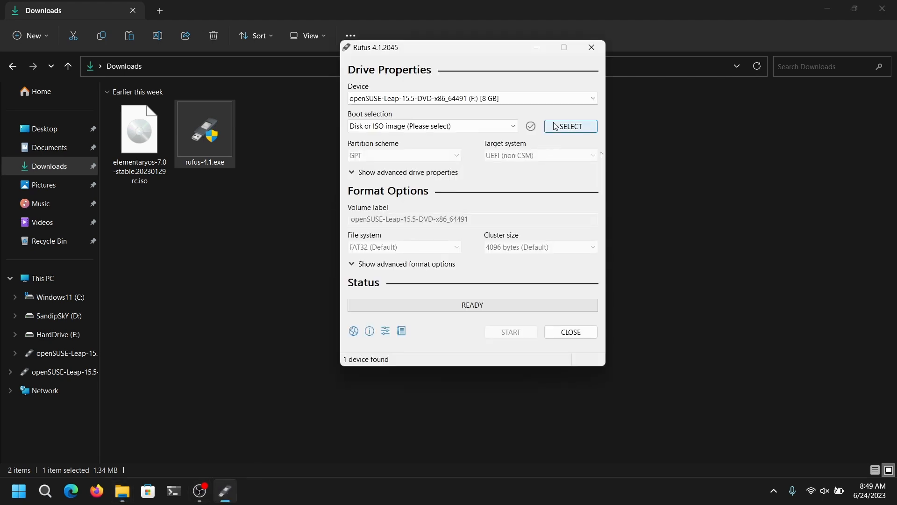
# Step: Load the elementary OS 7 ISO and set the partition scheme to GPT
pyautogui.click(570, 126)
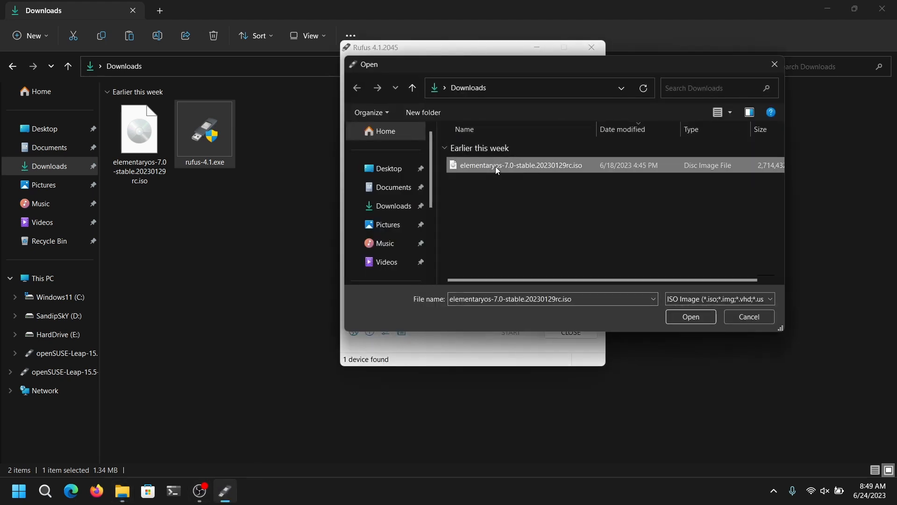
pyautogui.click(690, 317)
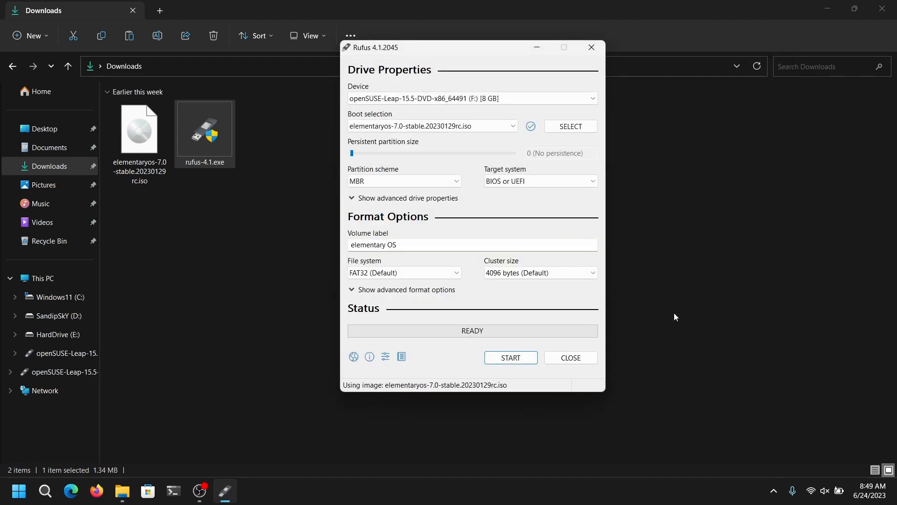
pyautogui.click(403, 180)
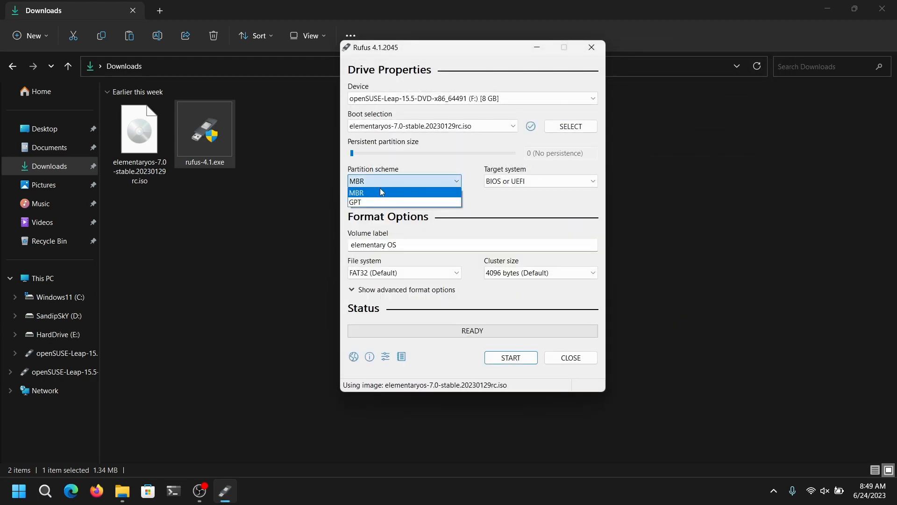
pyautogui.click(356, 202)
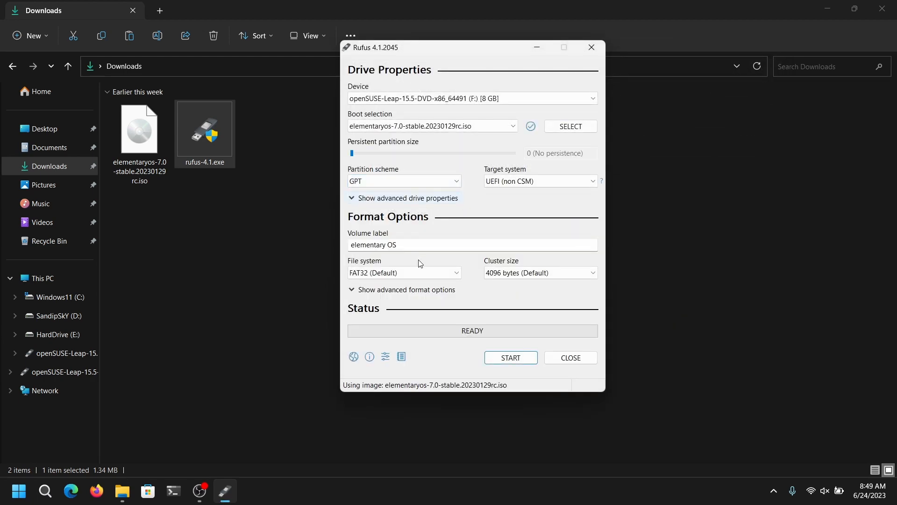
# Step: Write the image to the 8 GB USB drive in ISO mode, erasing its data, then close Rufus
pyautogui.click(510, 357)
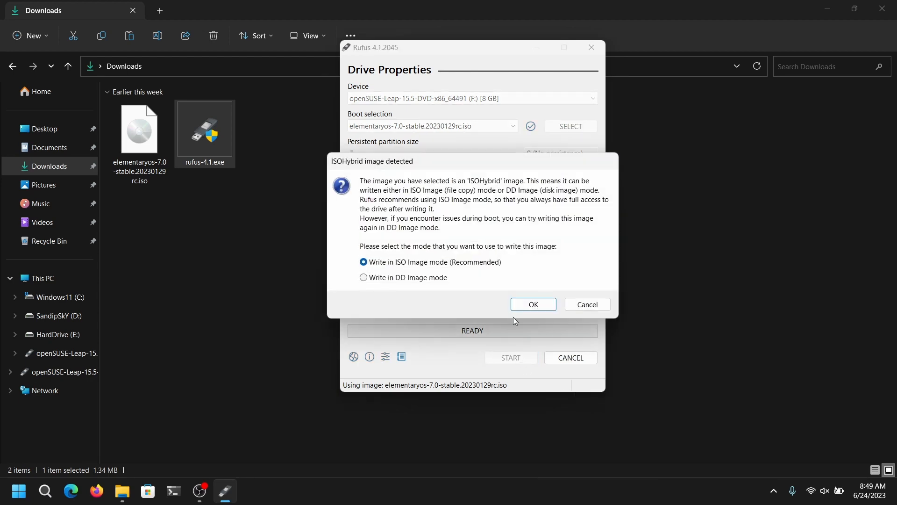
pyautogui.click(532, 304)
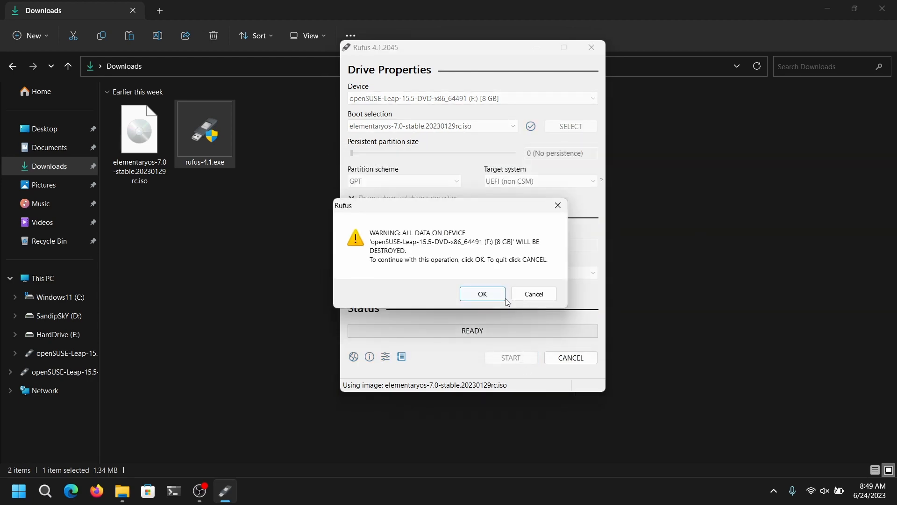
pyautogui.click(483, 294)
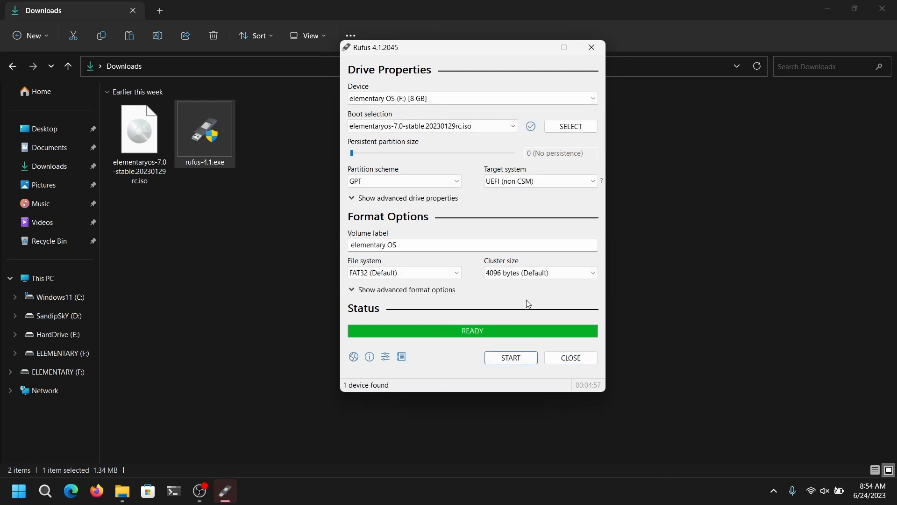
pyautogui.click(569, 357)
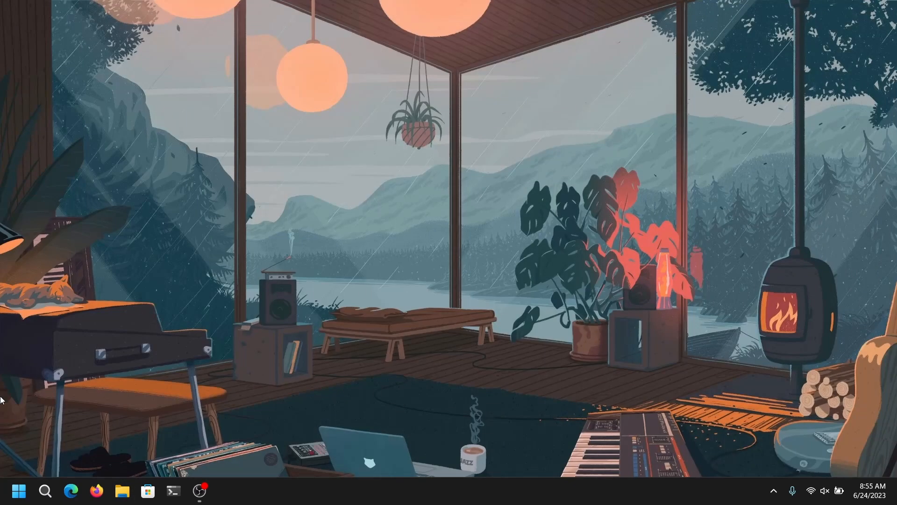
pyautogui.moveTo(50, 271)
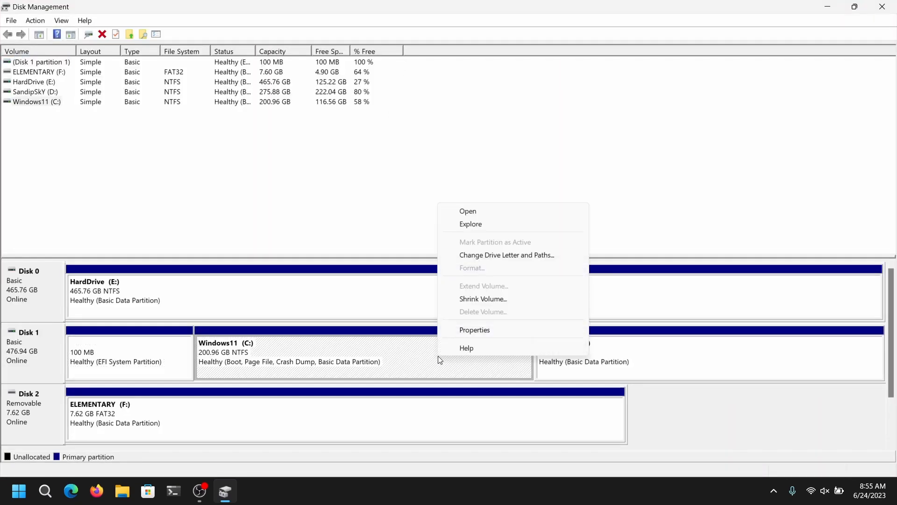
# Step: Shrink the Windows11 (C:) volume by 30000 MB to leave unallocated space
pyautogui.click(482, 299)
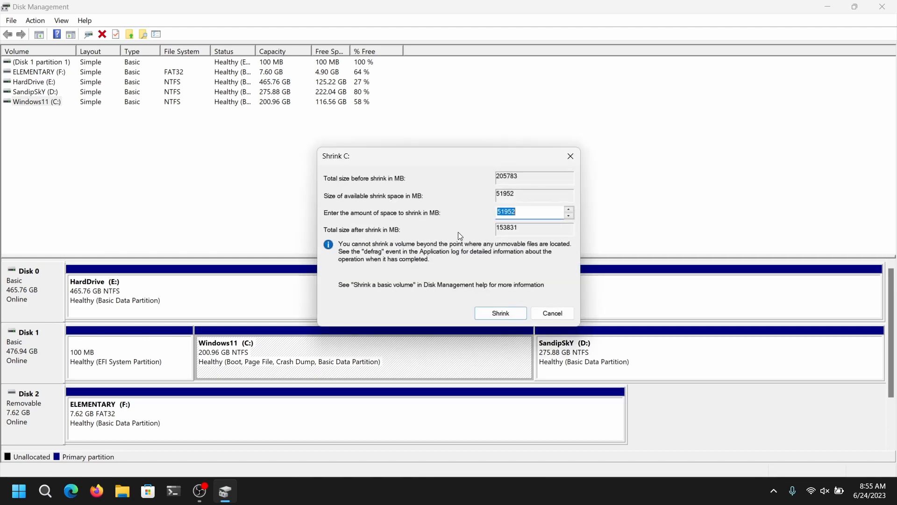
pyautogui.write('30000')
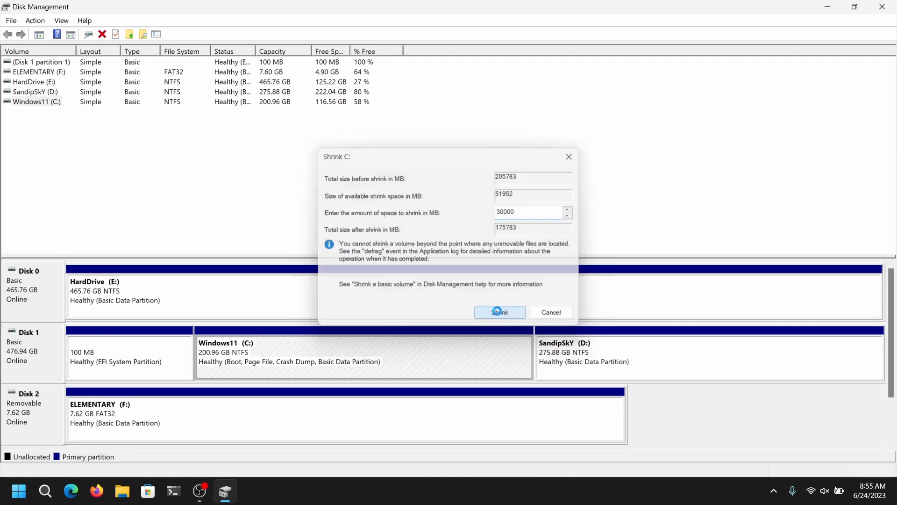
pyautogui.click(499, 312)
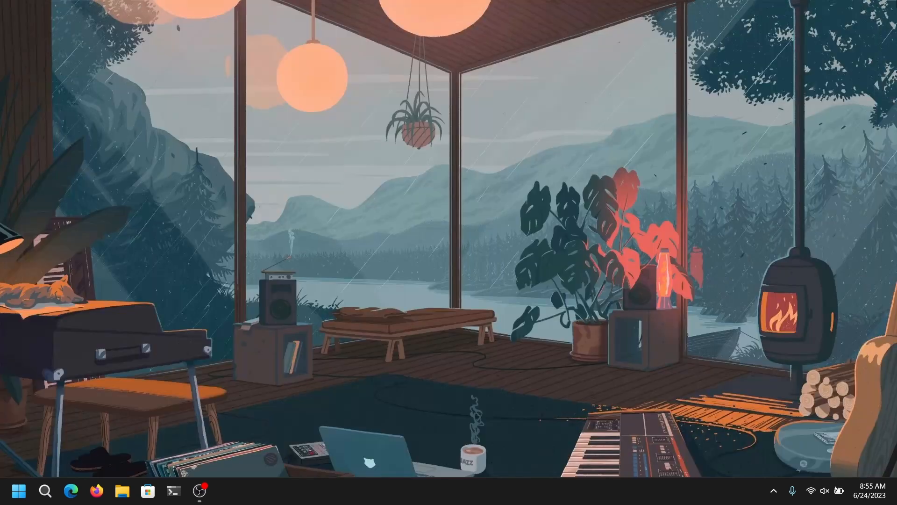
pyautogui.moveTo(18, 490)
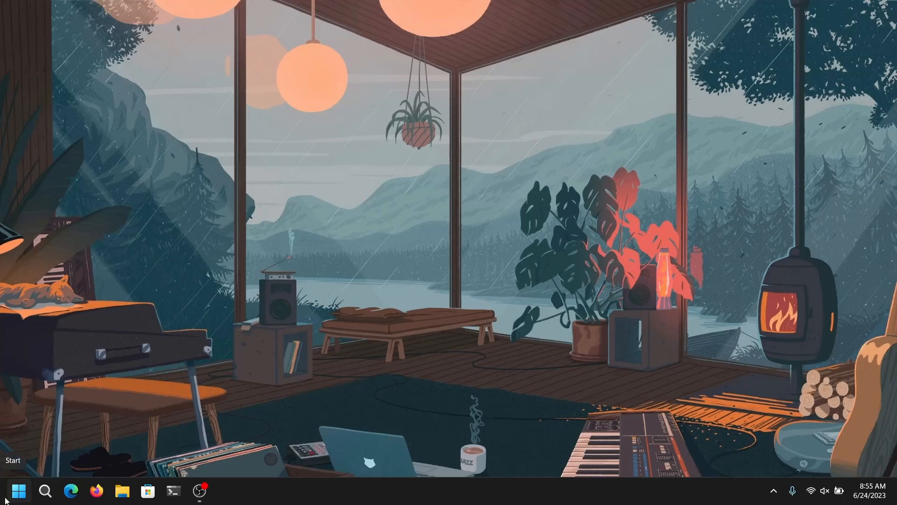
# Step: Restart the PC from the Start menu power options
pyautogui.click(19, 491)
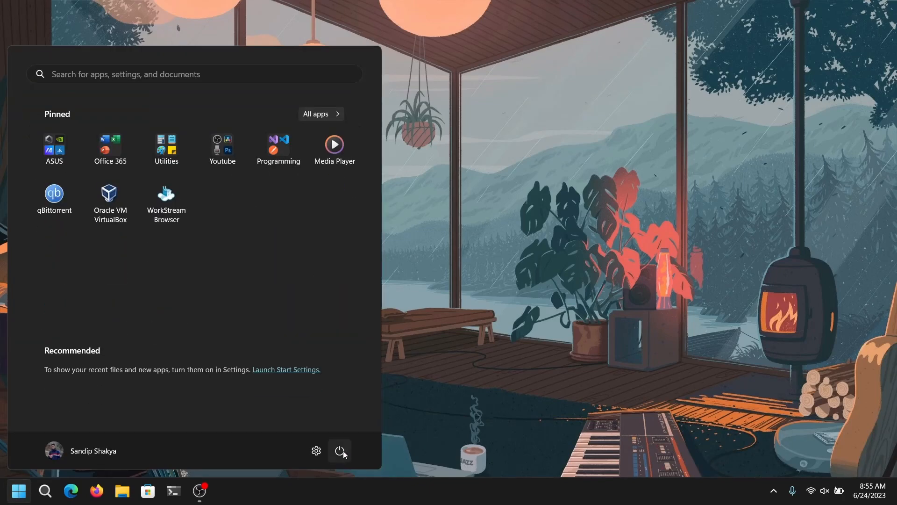
pyautogui.click(339, 450)
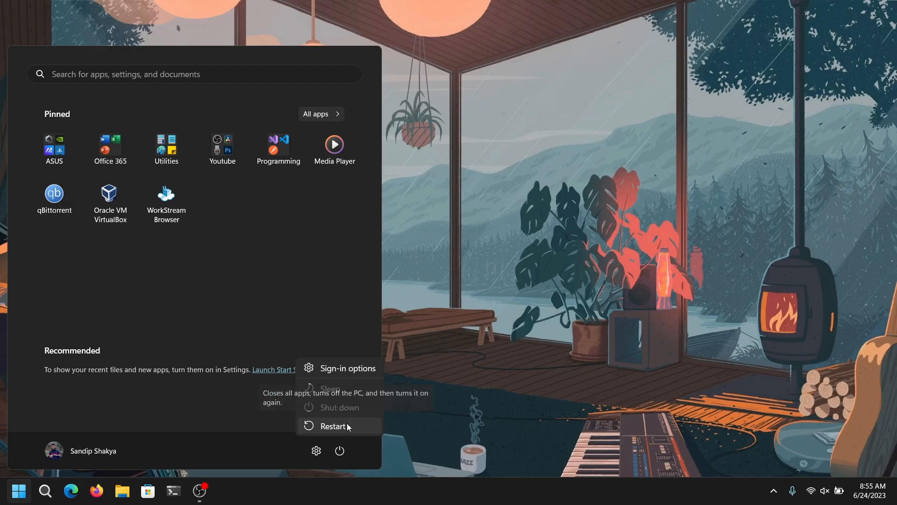
pyautogui.click(333, 426)
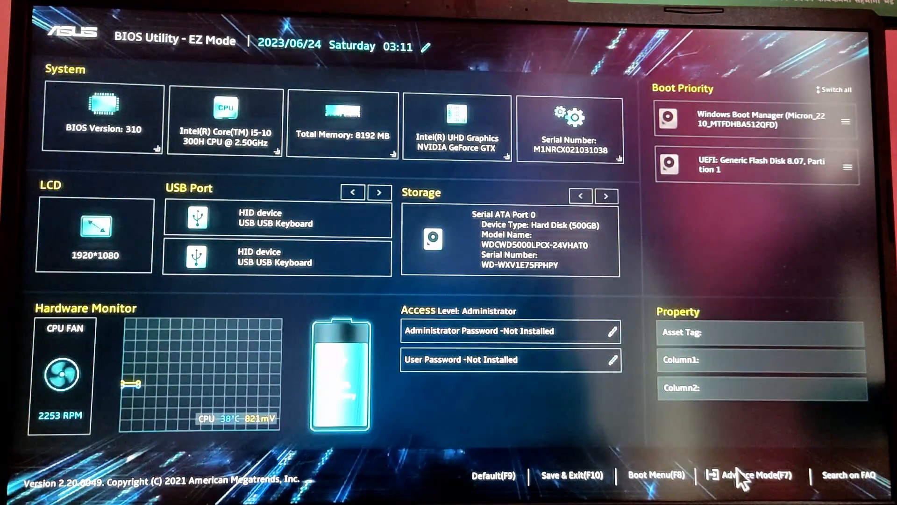
# Step: In Advanced Mode, confirm Secure Boot is disabled under Security, then save and exit
pyautogui.click(744, 475)
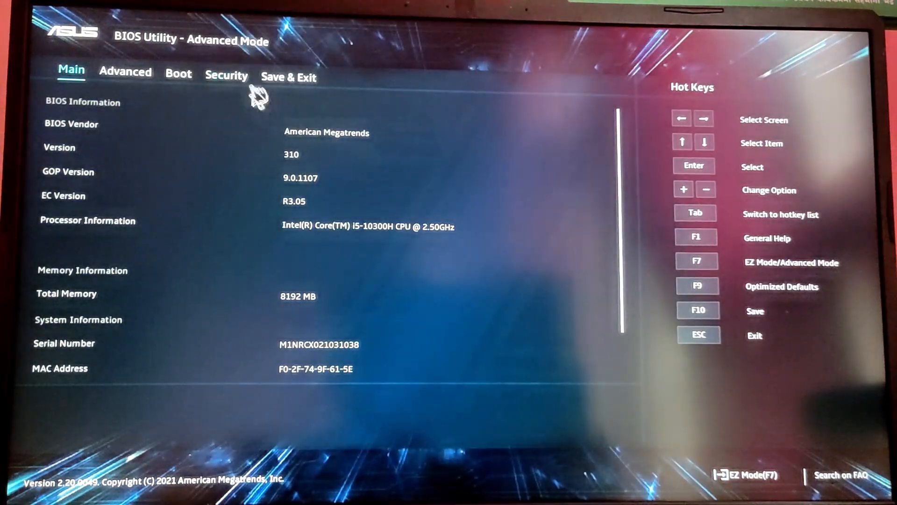
pyautogui.click(226, 76)
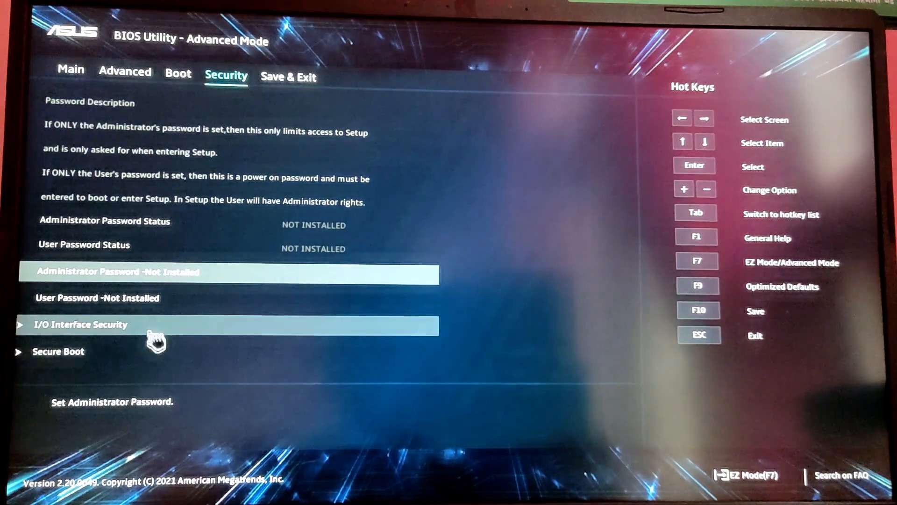
pyautogui.click(57, 351)
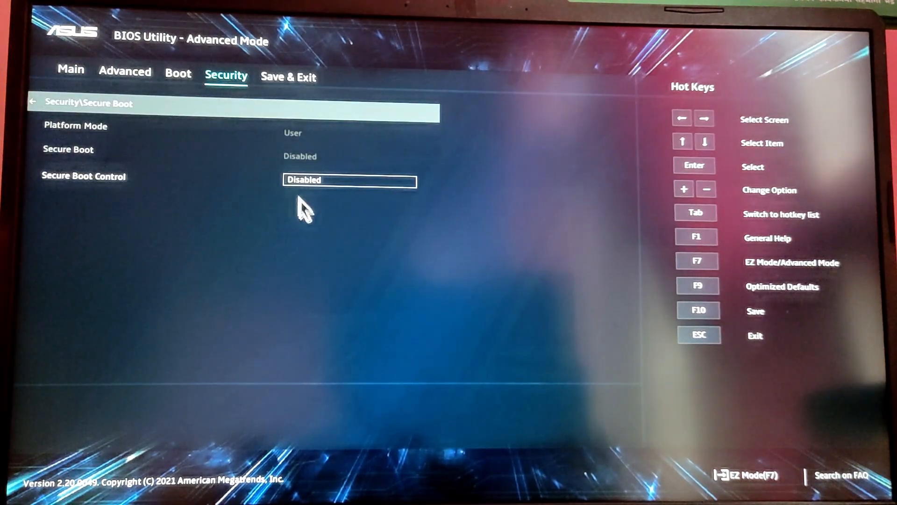
pyautogui.moveTo(326, 240)
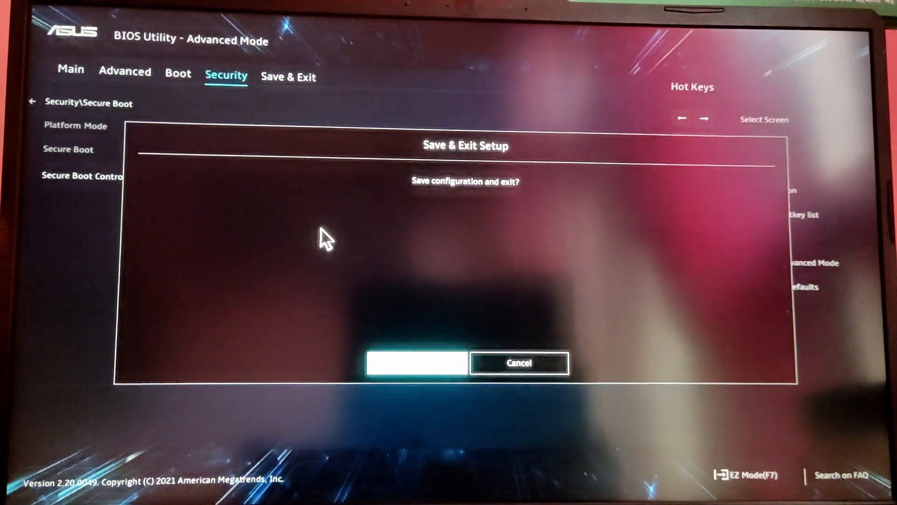
pyautogui.click(416, 363)
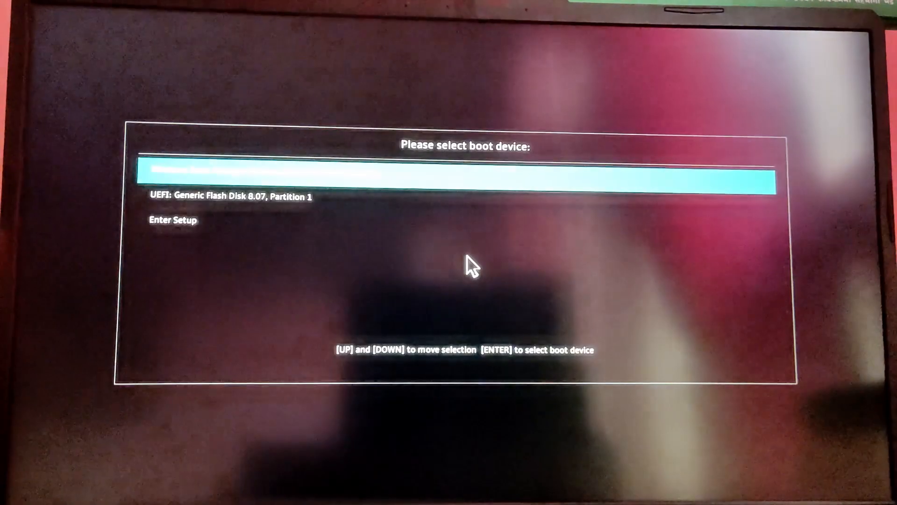
# Step: Boot from UEFI: Generic Flash Disk 8.07, Partition 1
pyautogui.press('Down')
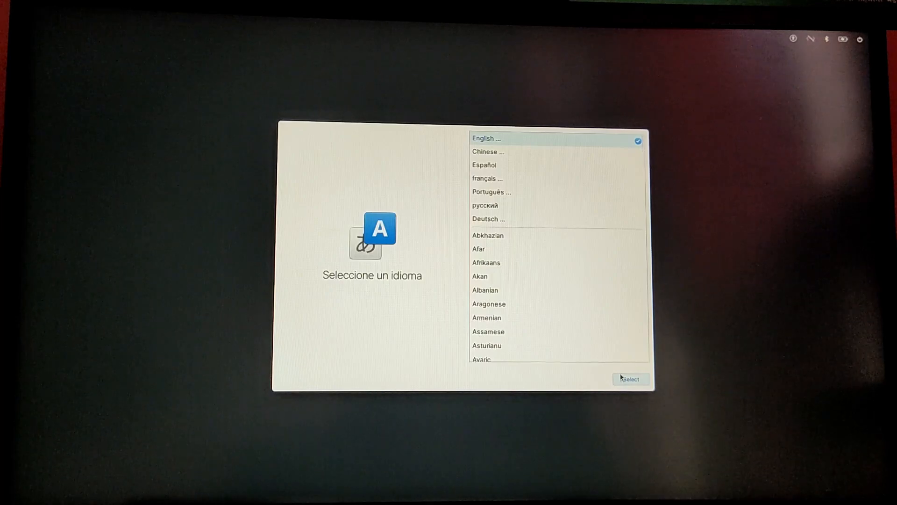
# Step: Choose English (United States), keep the default keyboard layout, and continue with Custom Install (Advanced)
pyautogui.click(482, 138)
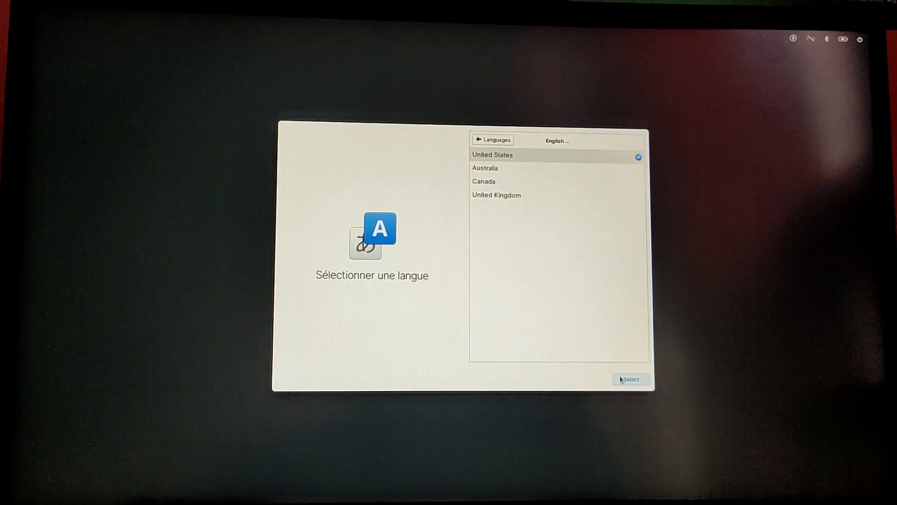
pyautogui.click(631, 379)
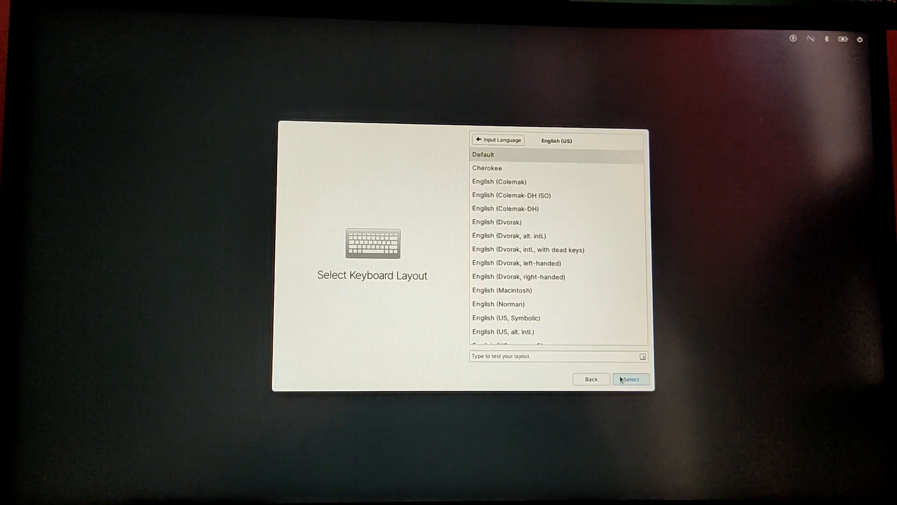
pyautogui.click(631, 379)
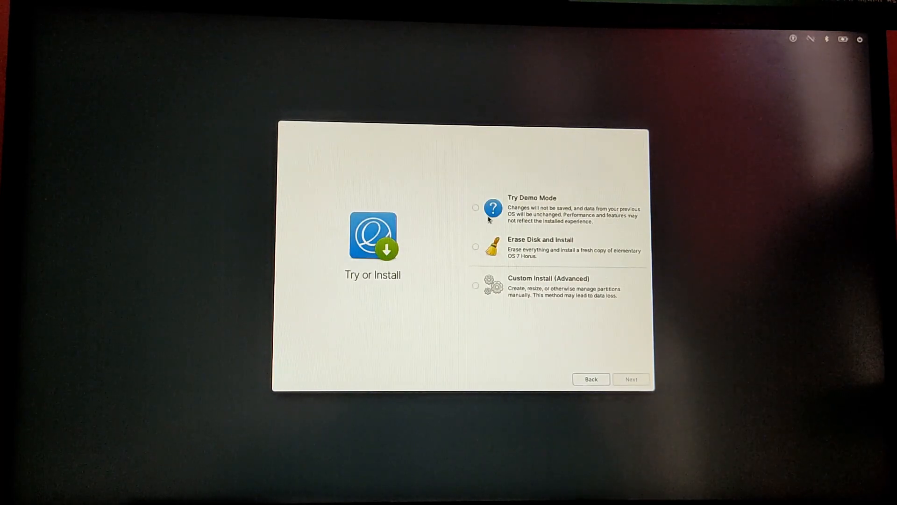
pyautogui.click(476, 285)
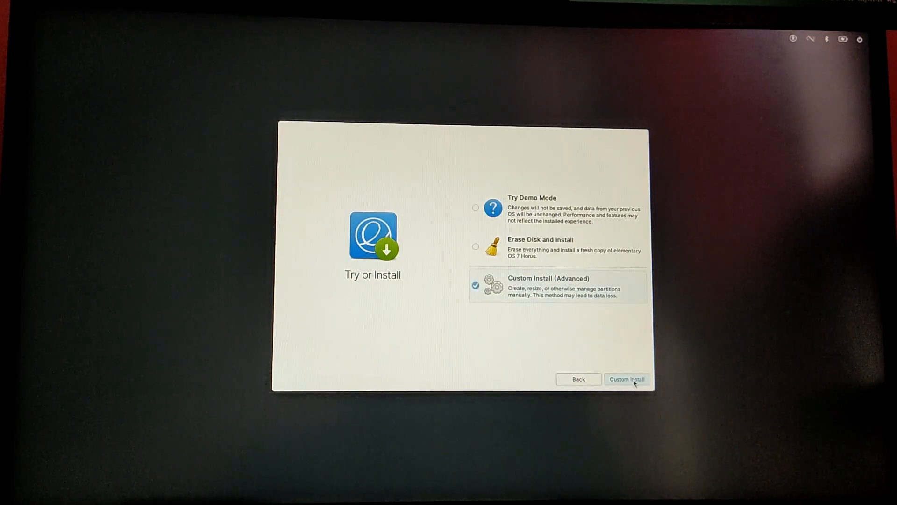
pyautogui.click(626, 378)
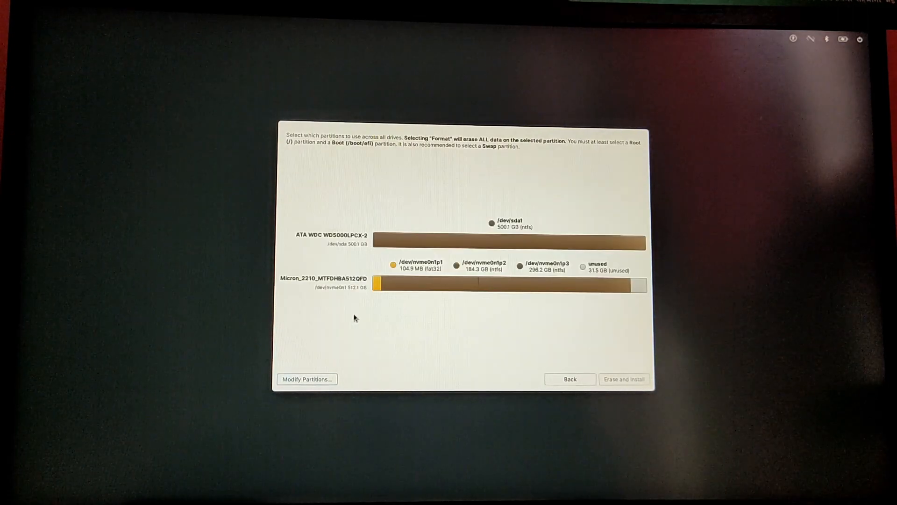
# Step: In GParted, create a 1 GiB fat32 partition and a 28976 MiB ext4 partition in the unallocated space
pyautogui.click(306, 379)
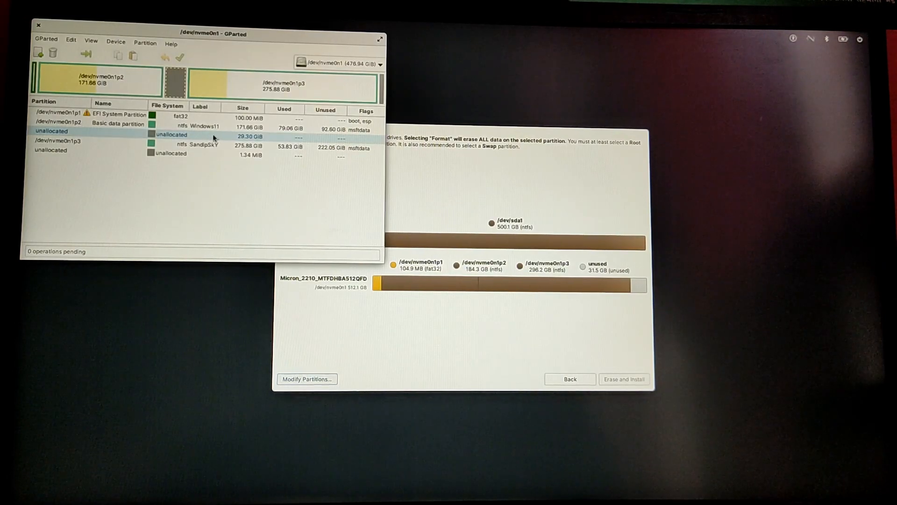
pyautogui.rightClick(51, 131)
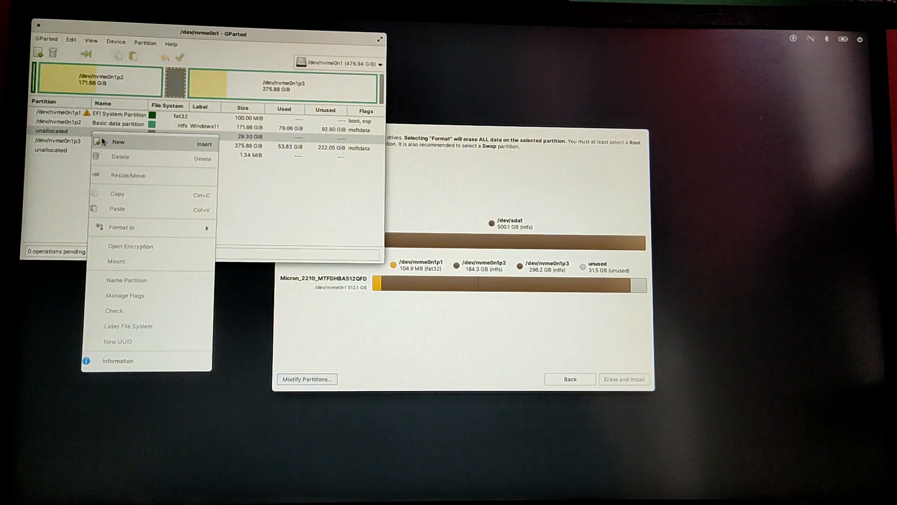
pyautogui.click(117, 142)
pyautogui.write('1024')
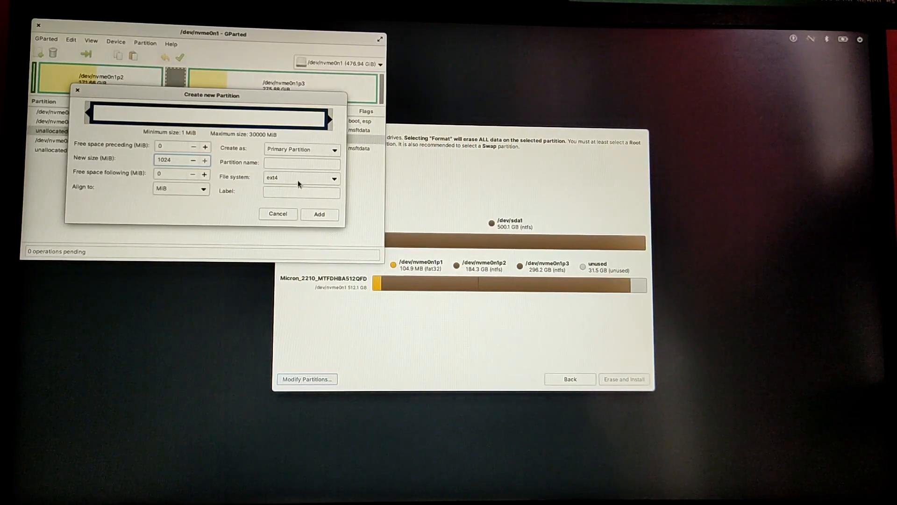
pyautogui.click(300, 178)
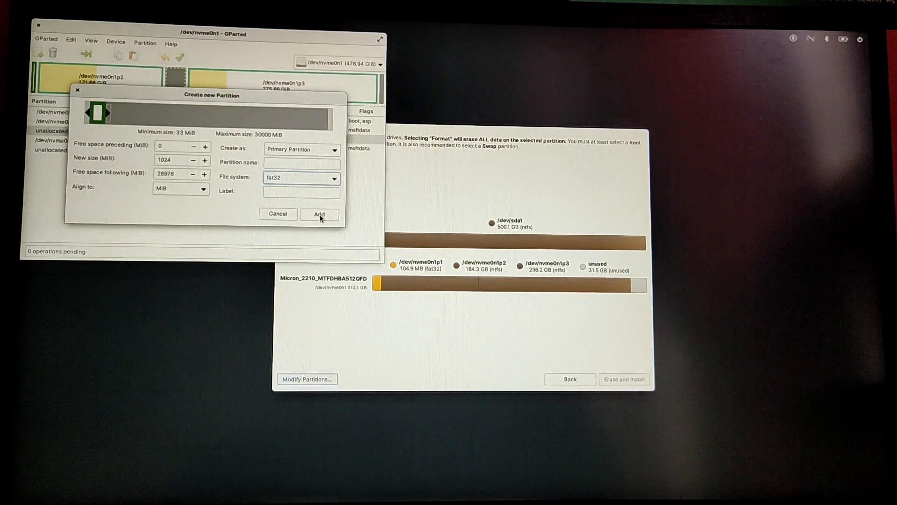
pyautogui.click(320, 213)
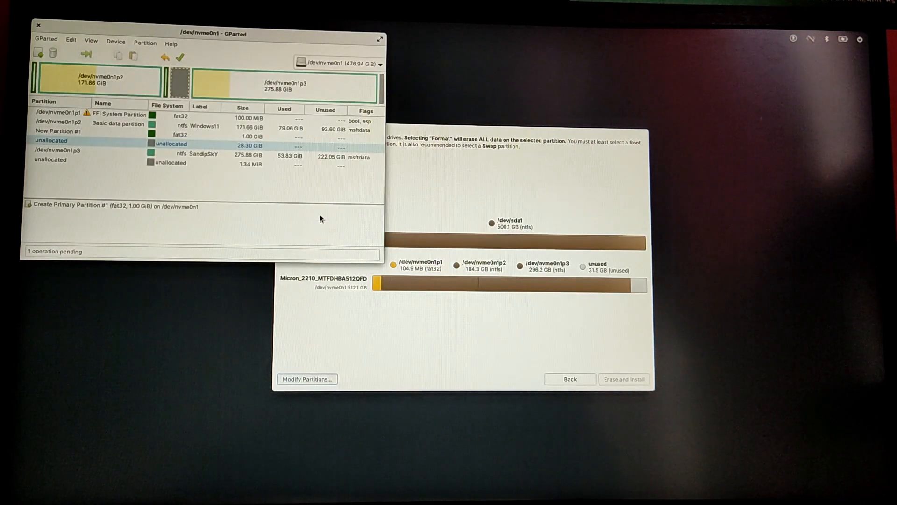
pyautogui.rightClick(51, 140)
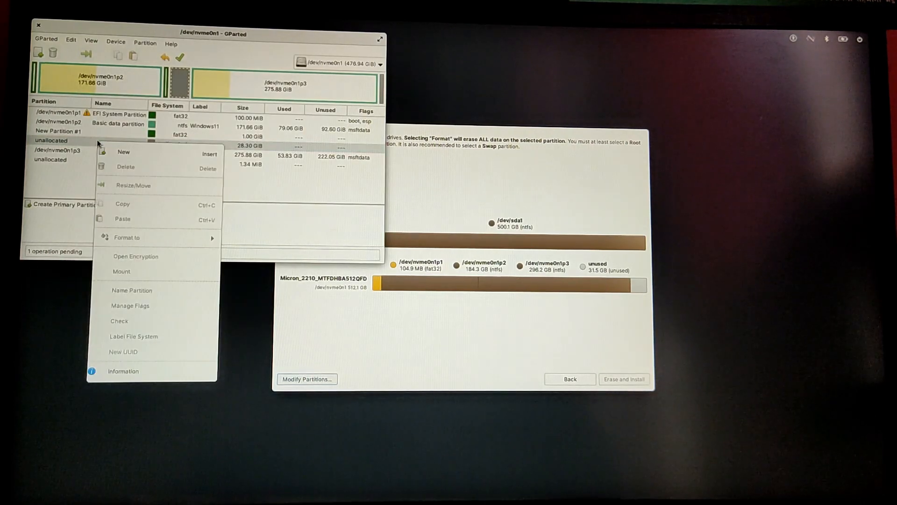
pyautogui.click(123, 151)
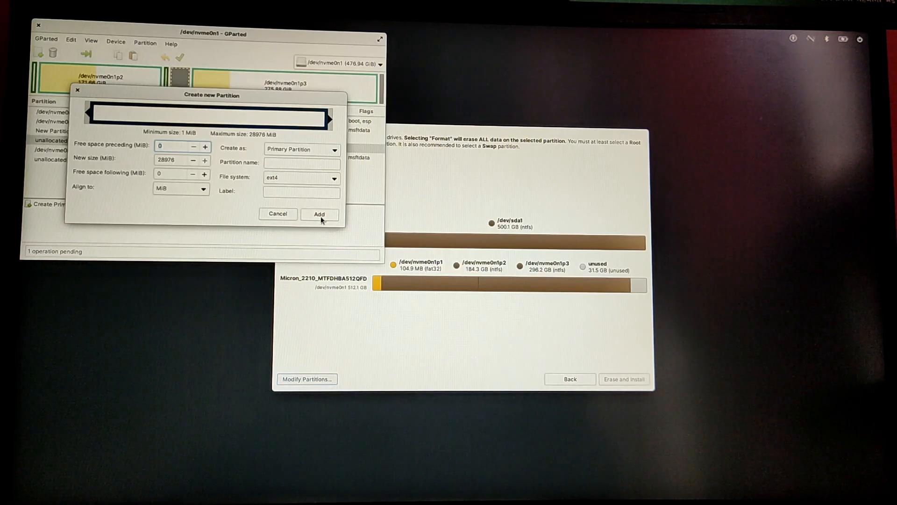
pyautogui.click(318, 214)
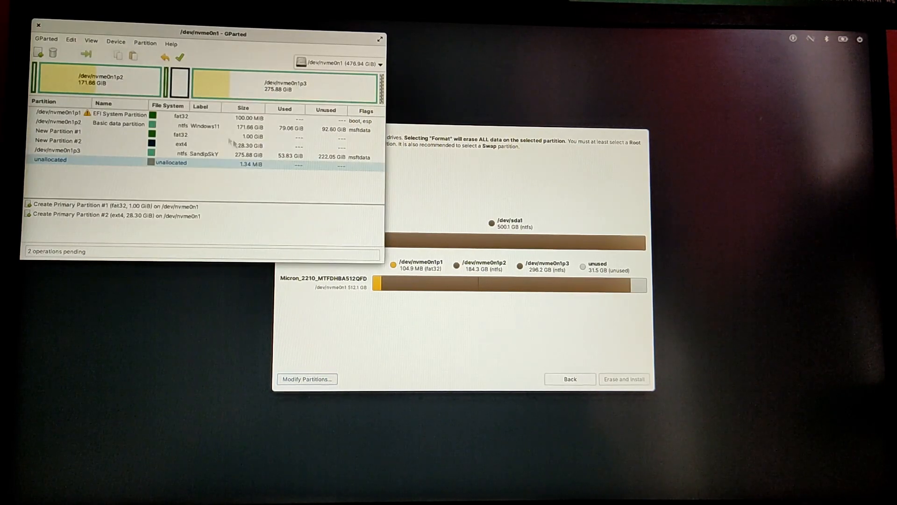
# Step: Apply the two pending partition operations and close the completed report
pyautogui.click(179, 57)
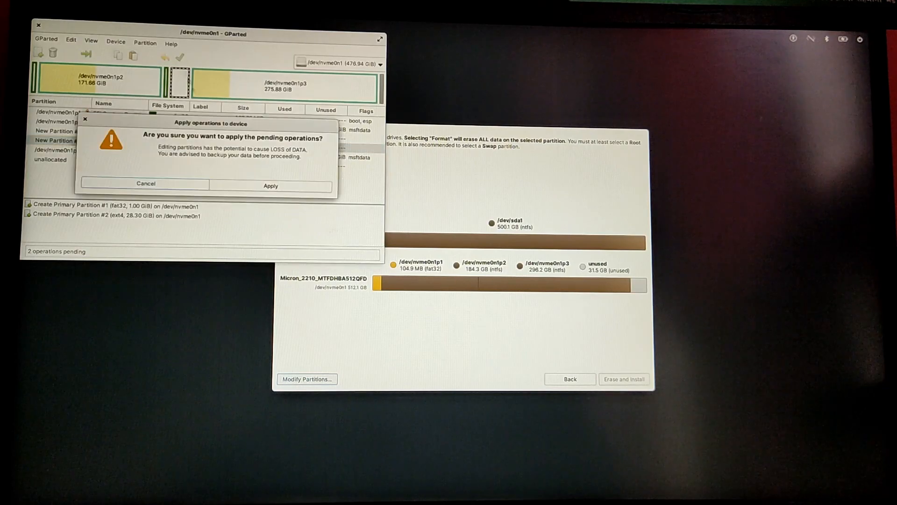
pyautogui.click(271, 185)
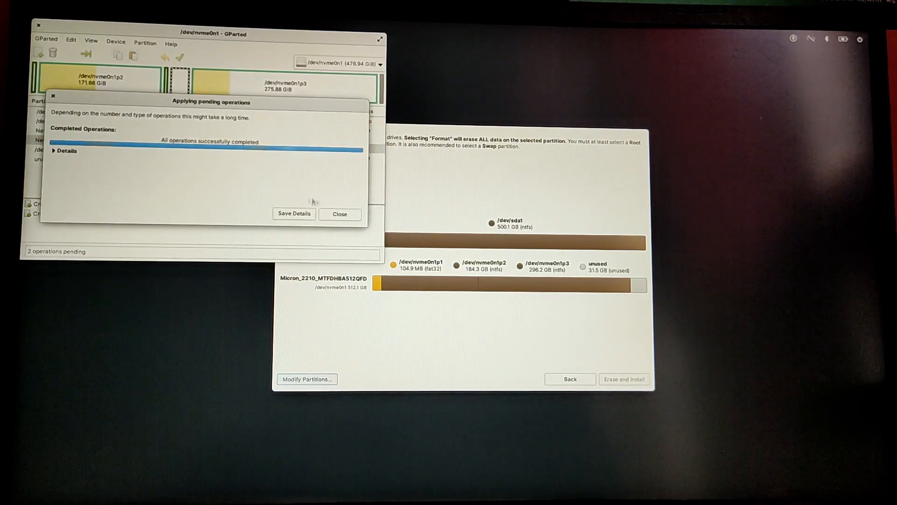
pyautogui.click(340, 213)
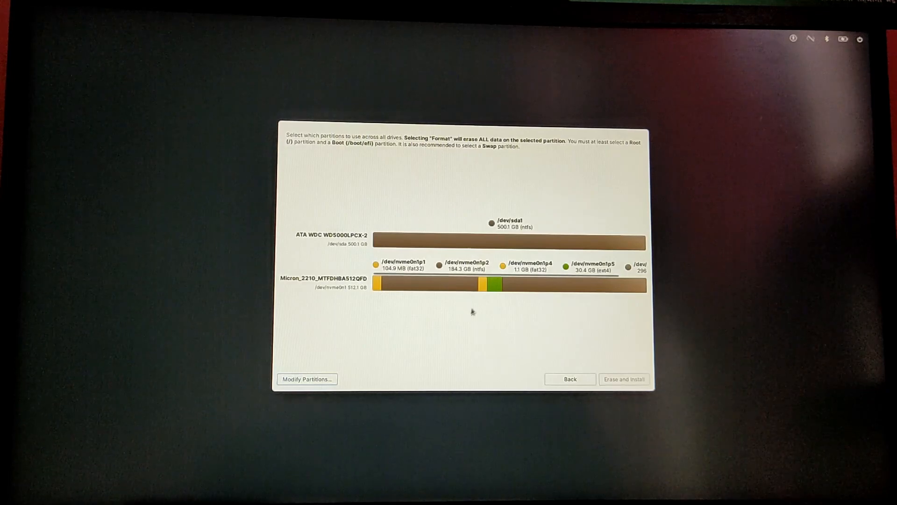
# Step: Mark the 1.1 GB FAT32 partition as /boot/efi and the 30.4 GB ext4 partition for use, then Erase and Install
pyautogui.click(494, 284)
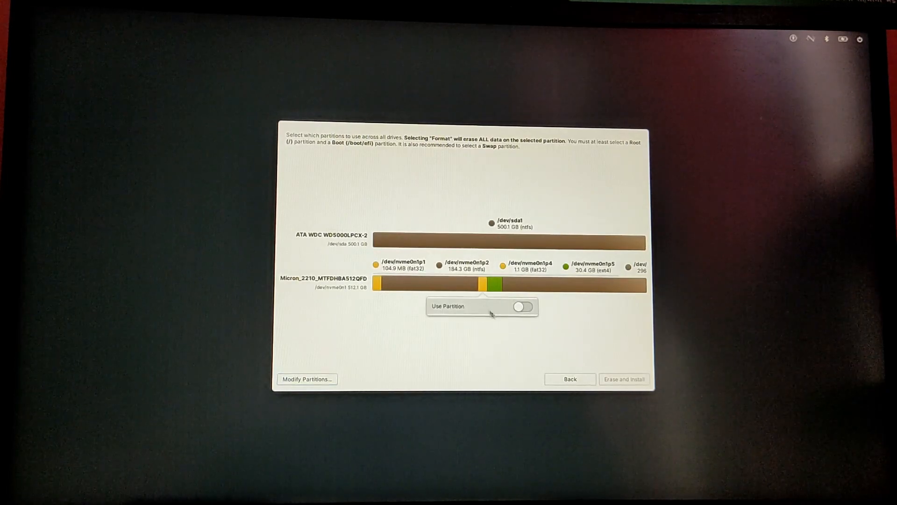
pyautogui.click(522, 306)
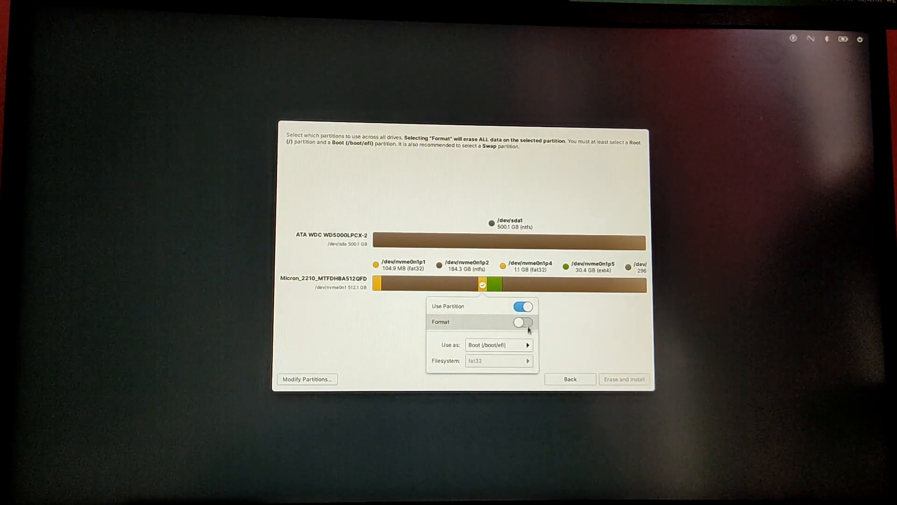
pyautogui.moveTo(542, 325)
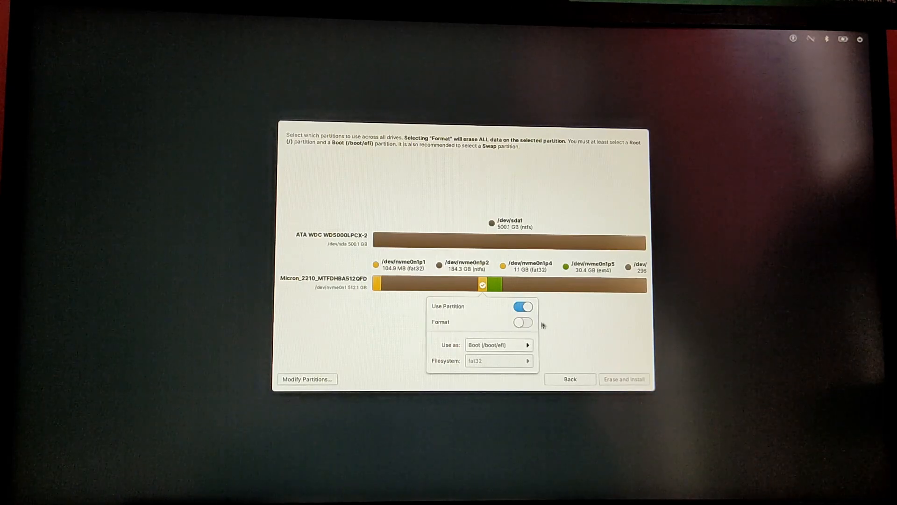
pyautogui.click(521, 307)
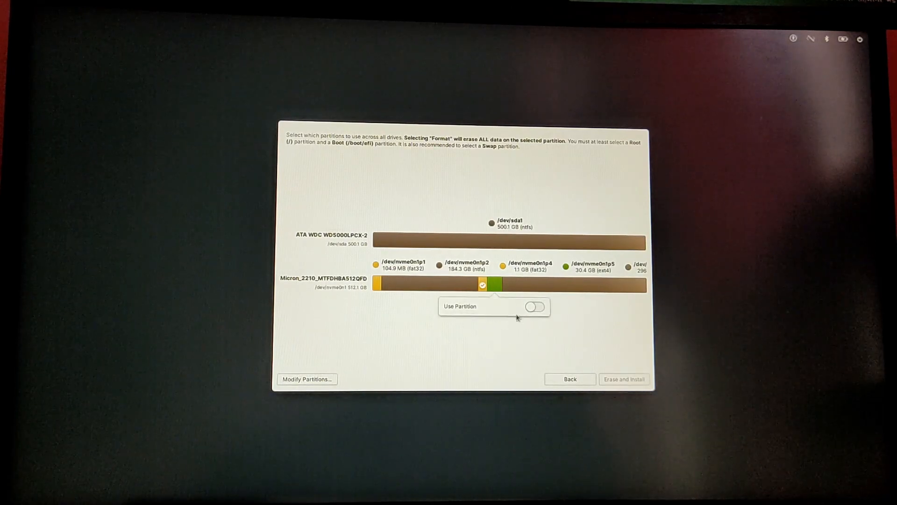
pyautogui.click(535, 306)
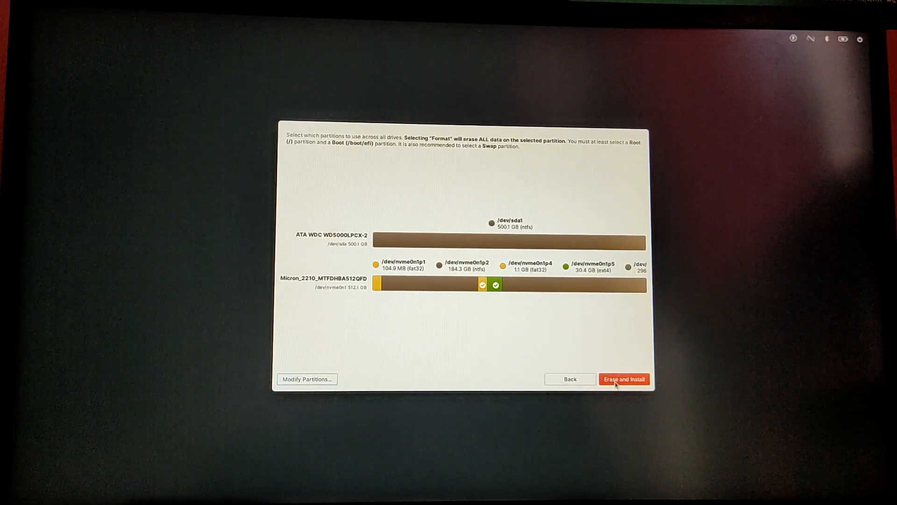
pyautogui.click(624, 379)
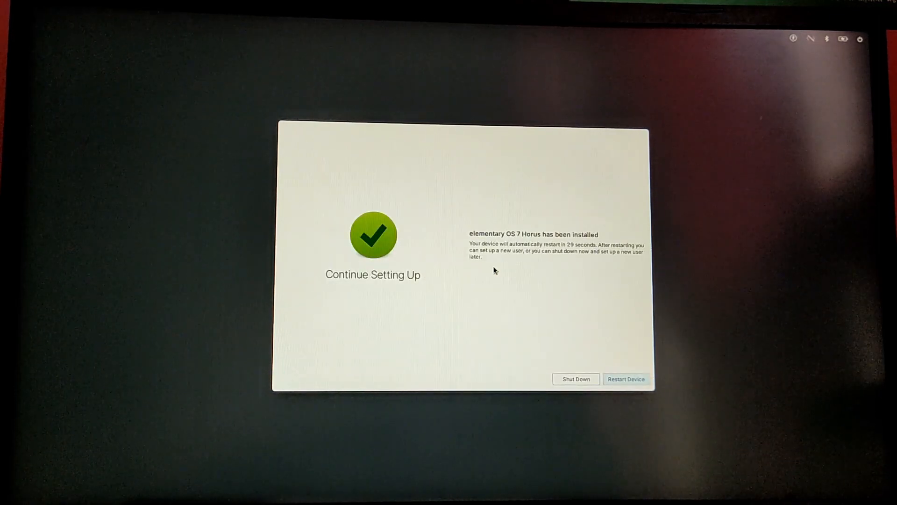
pyautogui.moveTo(598, 335)
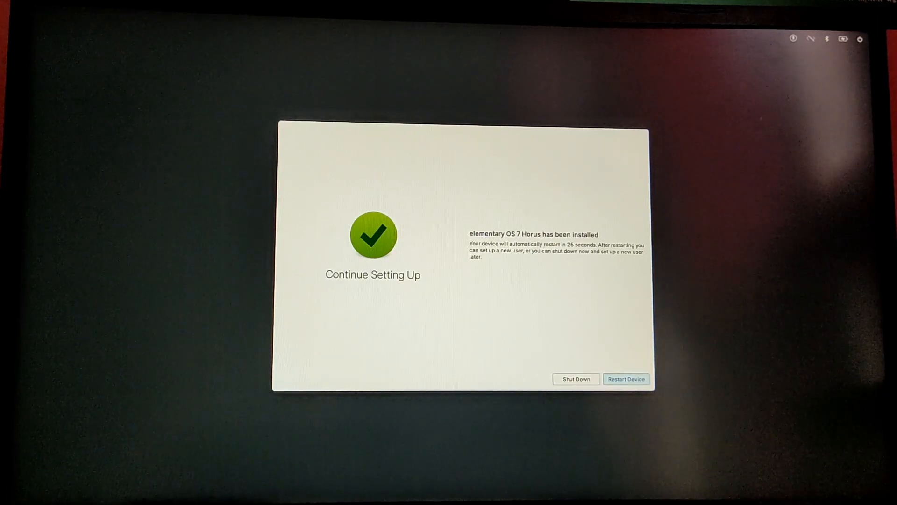
# Step: Restart the device and continue booting once the installation USB is removed
pyautogui.click(625, 379)
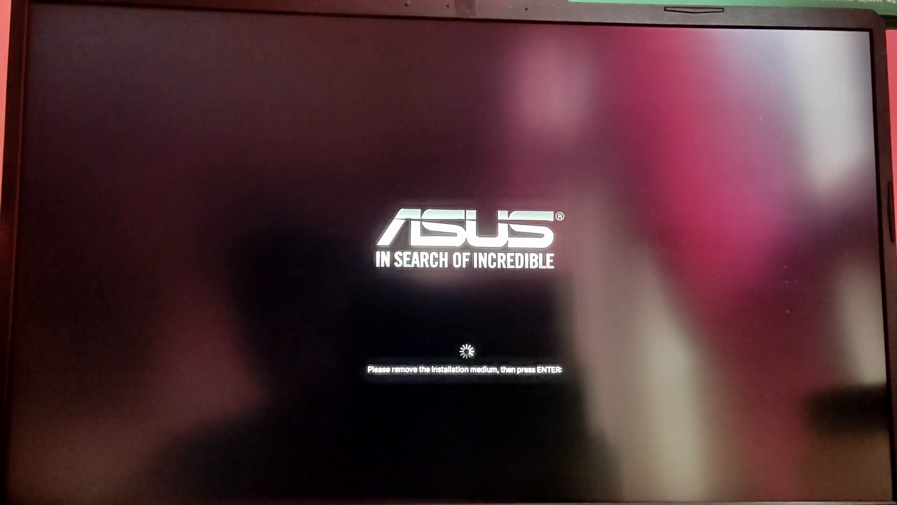
pyautogui.press('Return')
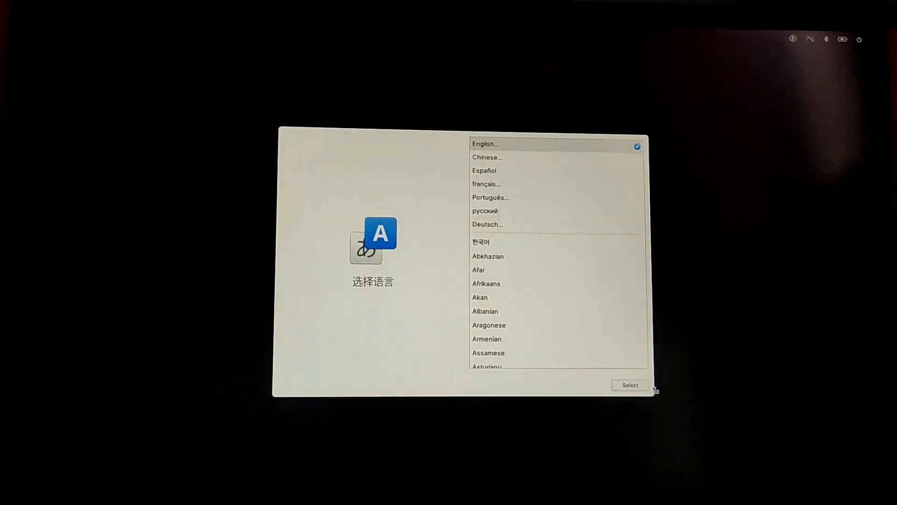
# Step: Choose English language with the English (US) layout and skip the network connection
pyautogui.click(629, 384)
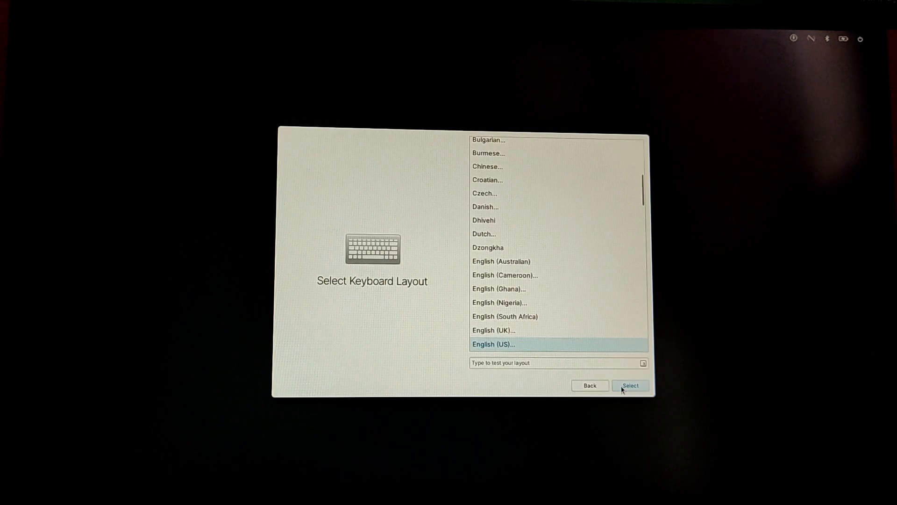
pyautogui.click(629, 385)
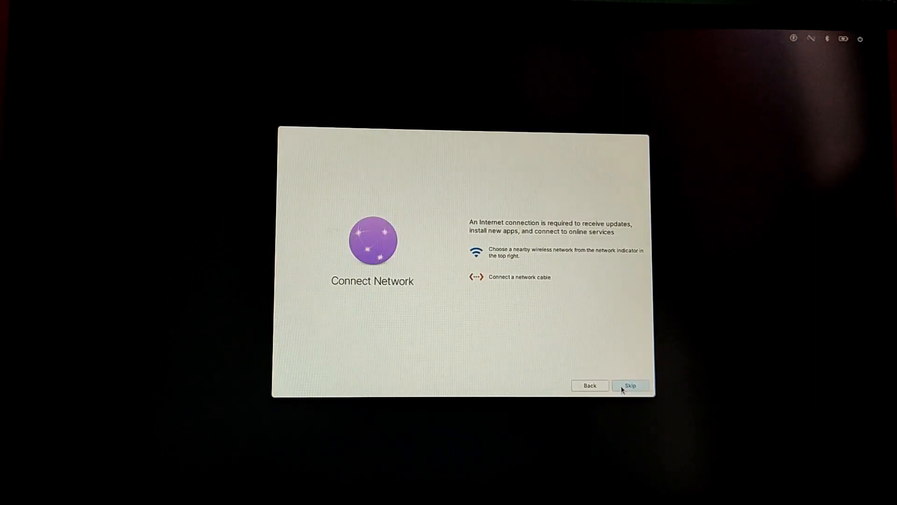
pyautogui.click(629, 385)
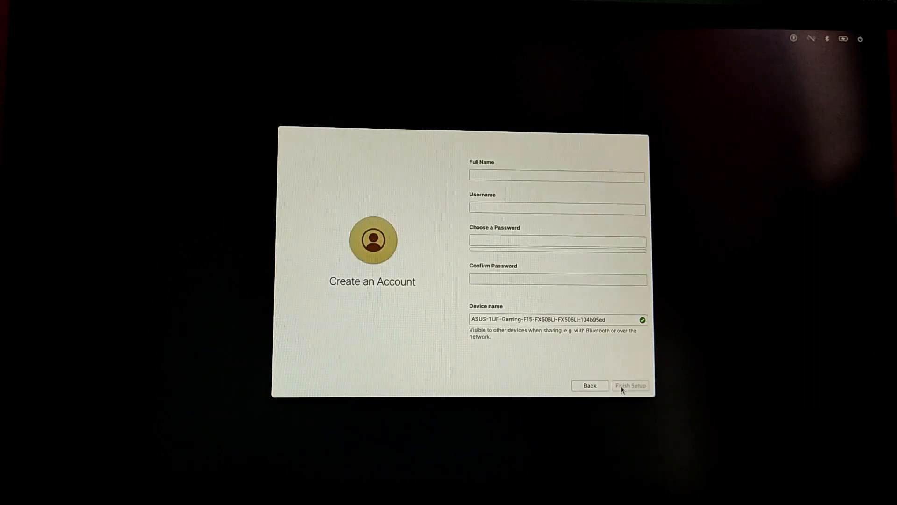
# Step: Create the user account 'sandi' with its password and finish the initial setup
pyautogui.click(555, 175)
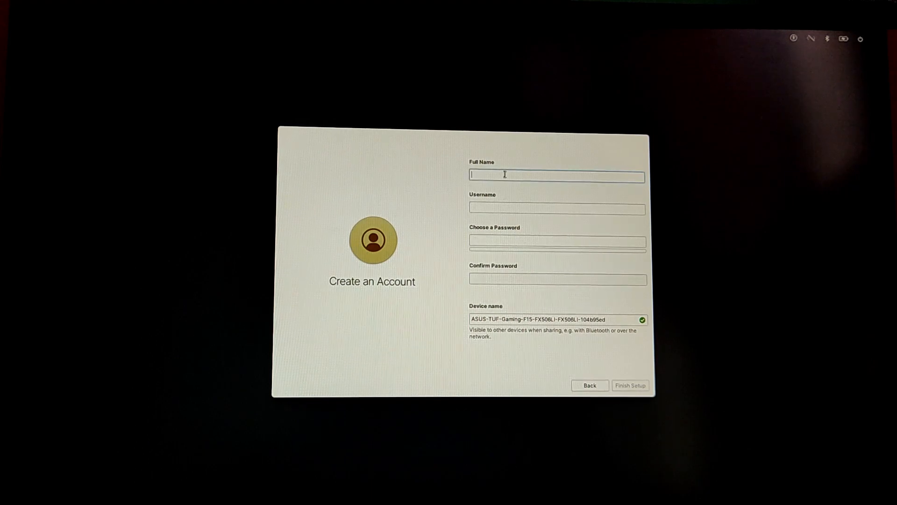
pyautogui.write('sandi')
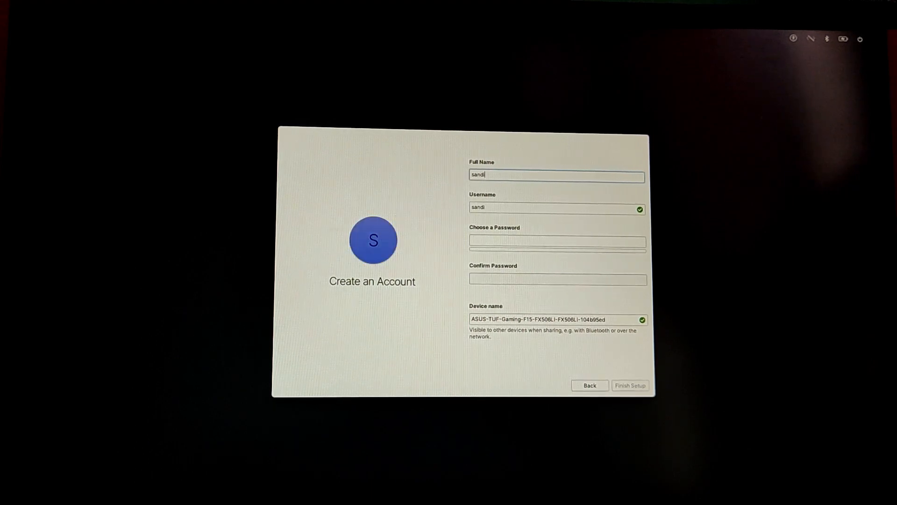
pyautogui.write('p')
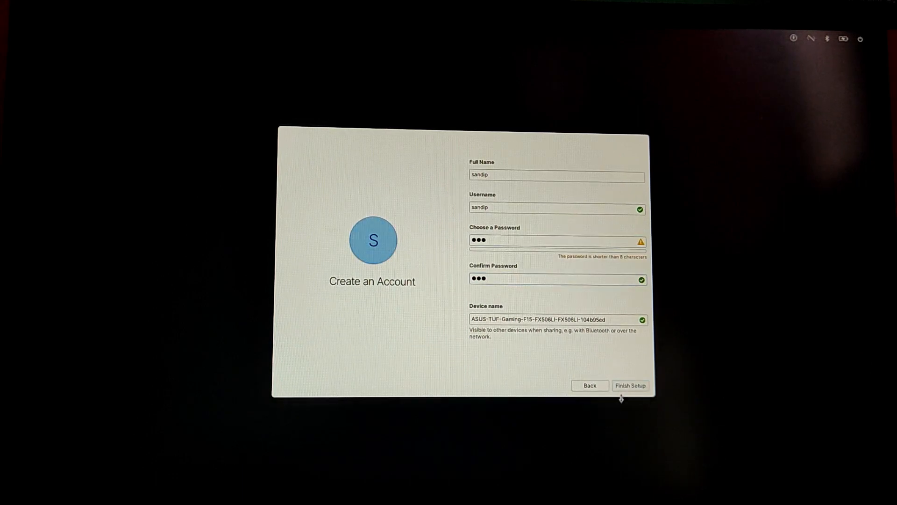
pyautogui.click(630, 384)
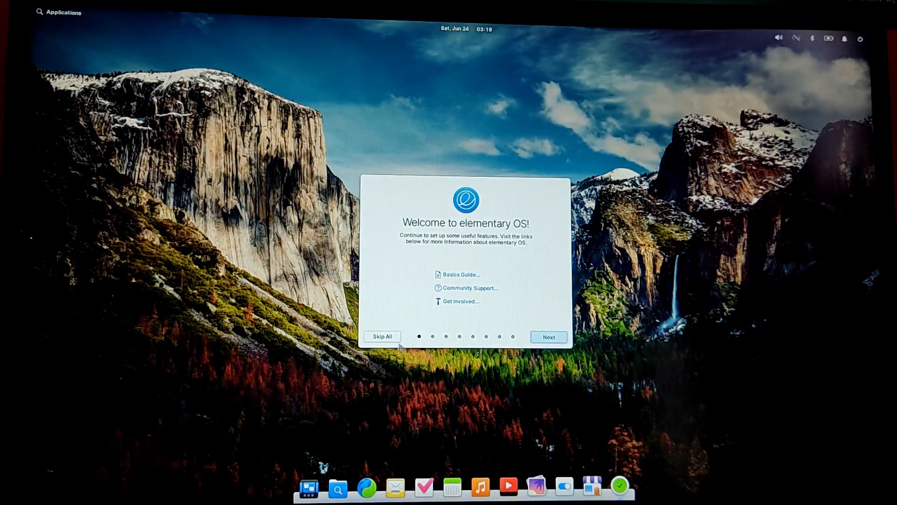
# Step: Skip the welcome tour and reach the new desktop
pyautogui.click(382, 336)
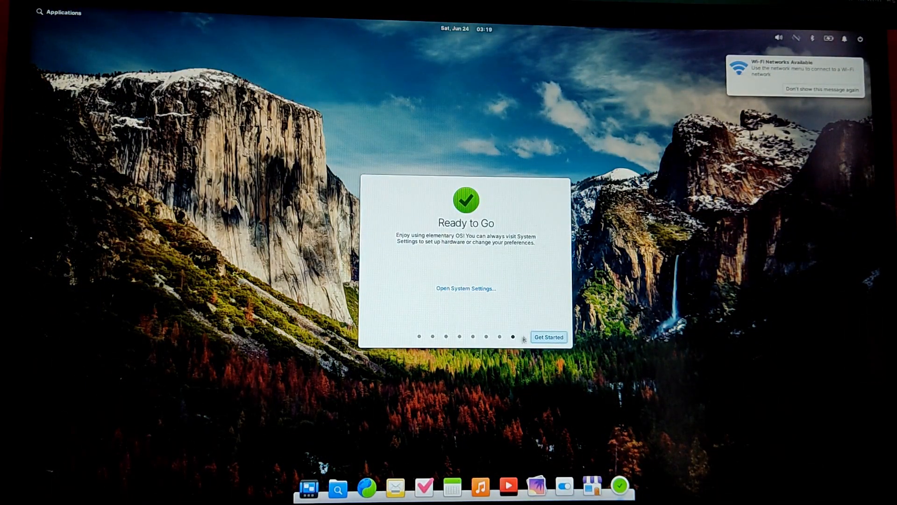
pyautogui.click(548, 337)
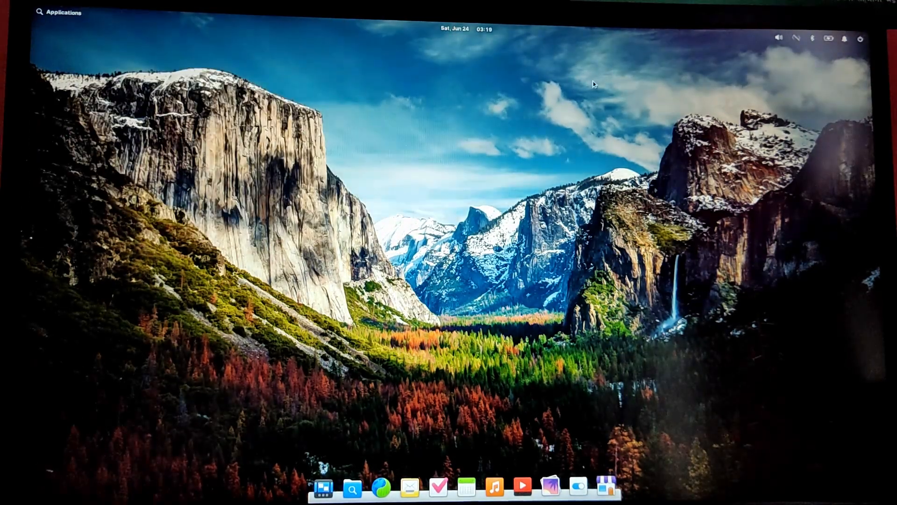
pyautogui.click(860, 38)
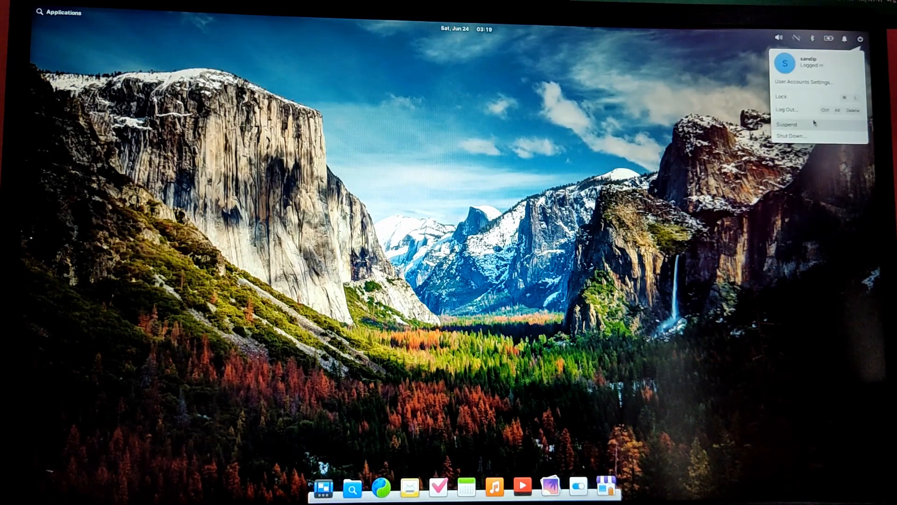
pyautogui.moveTo(812, 134)
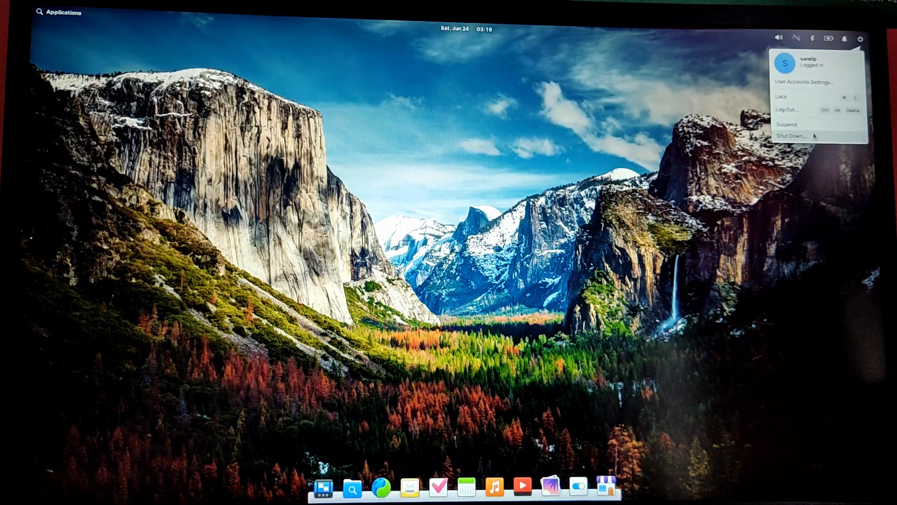
# Step: Shut the computer down from the power indicator menu, confirming the shutdown
pyautogui.click(794, 137)
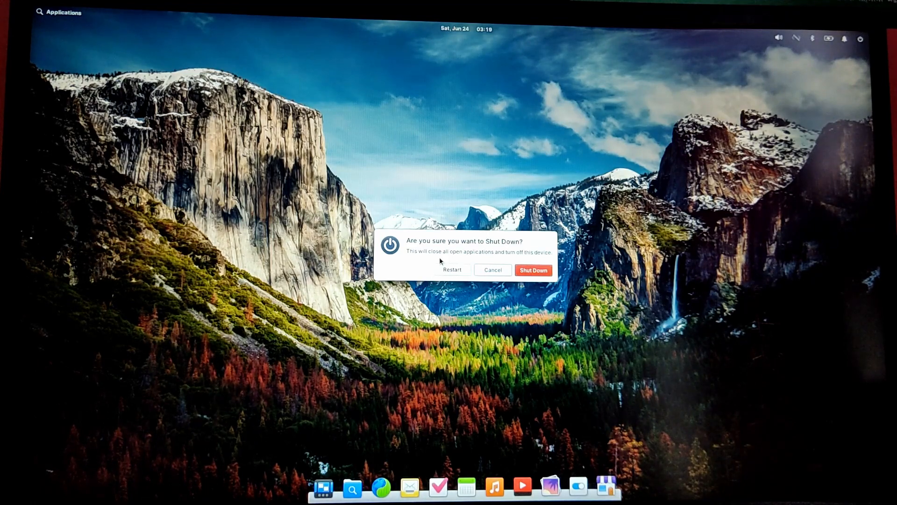
pyautogui.click(533, 269)
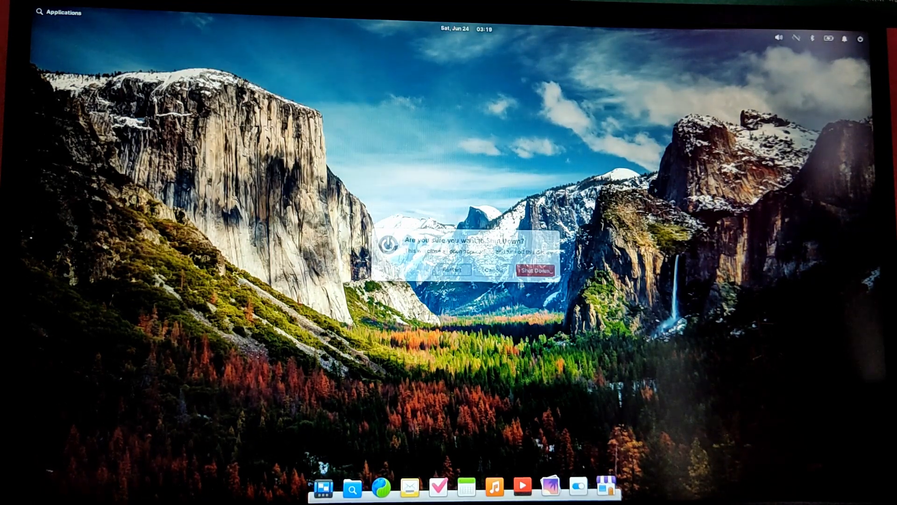
pyautogui.click(533, 271)
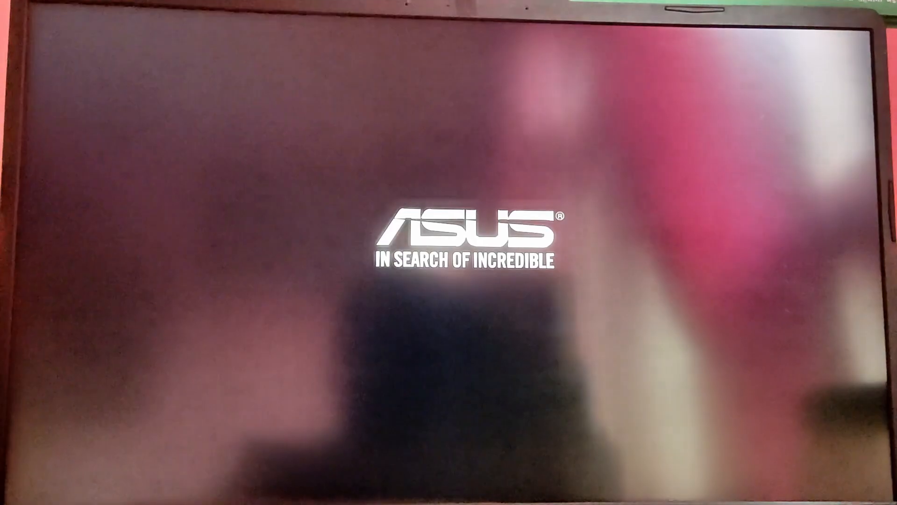